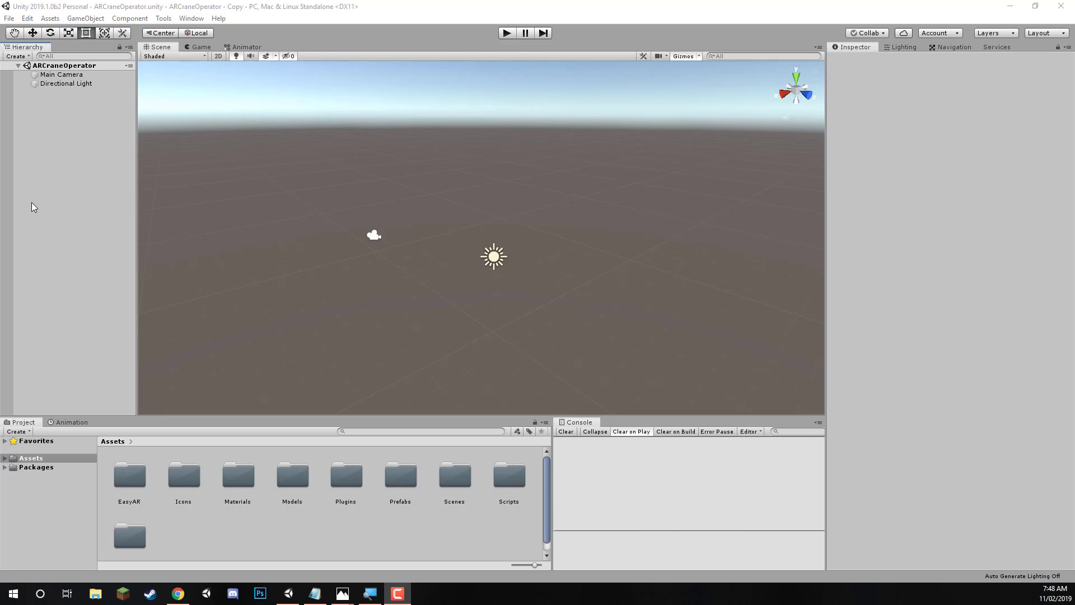
mouse_move(129, 451)
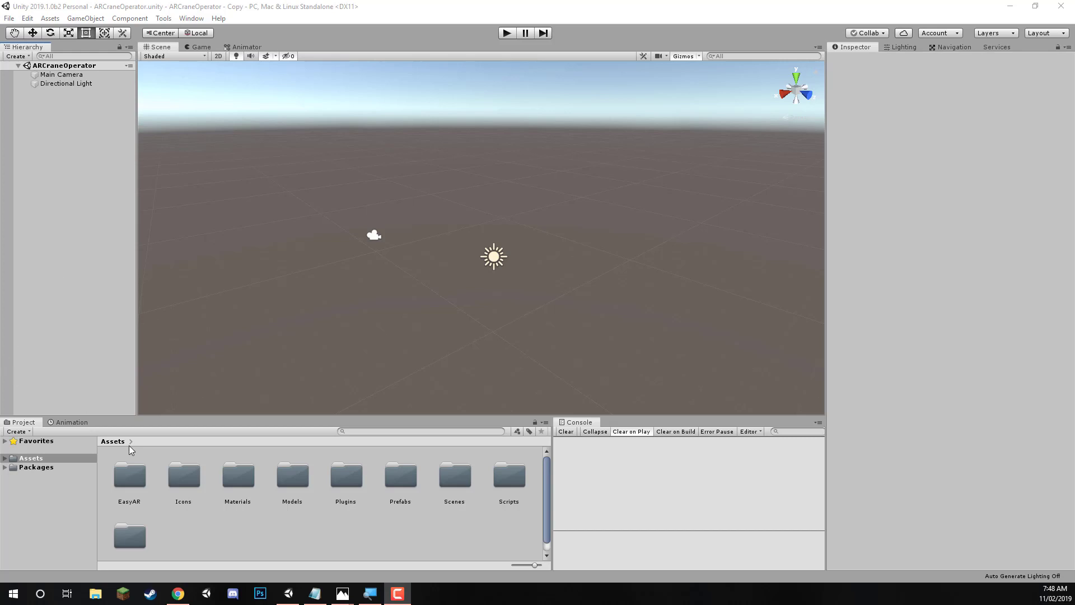
Open the EasyAR folder and drag the EasyAR_Startup prefab into the scene.
double_click(130, 476)
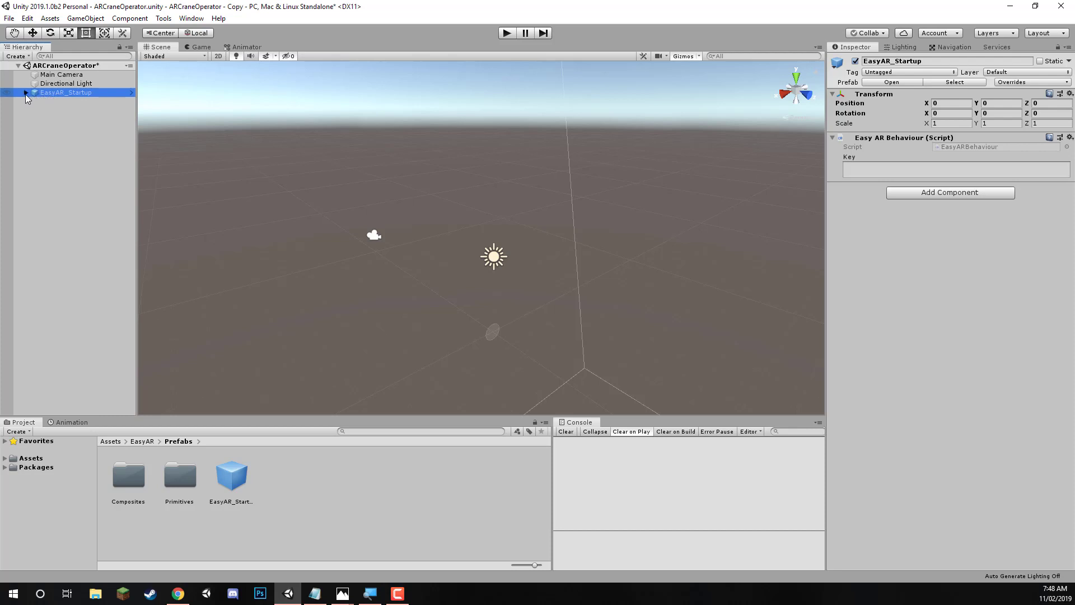
Enter the licence key in EasyAR_Startup's Easy AR Behaviour, then delete Main Camera.
left_click(26, 92)
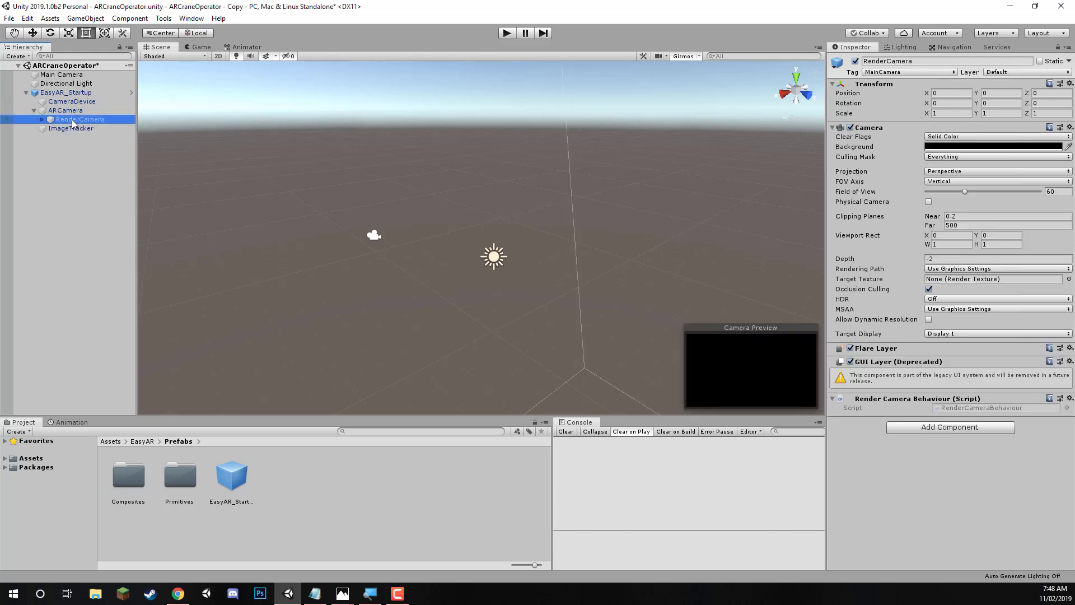
left_click(67, 91)
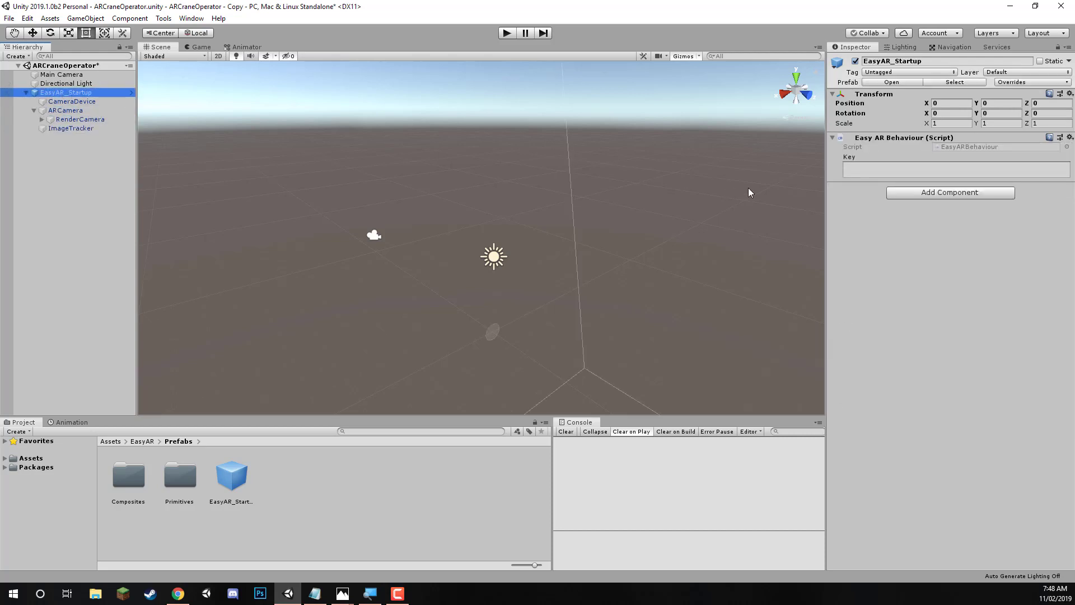
left_click(956, 168)
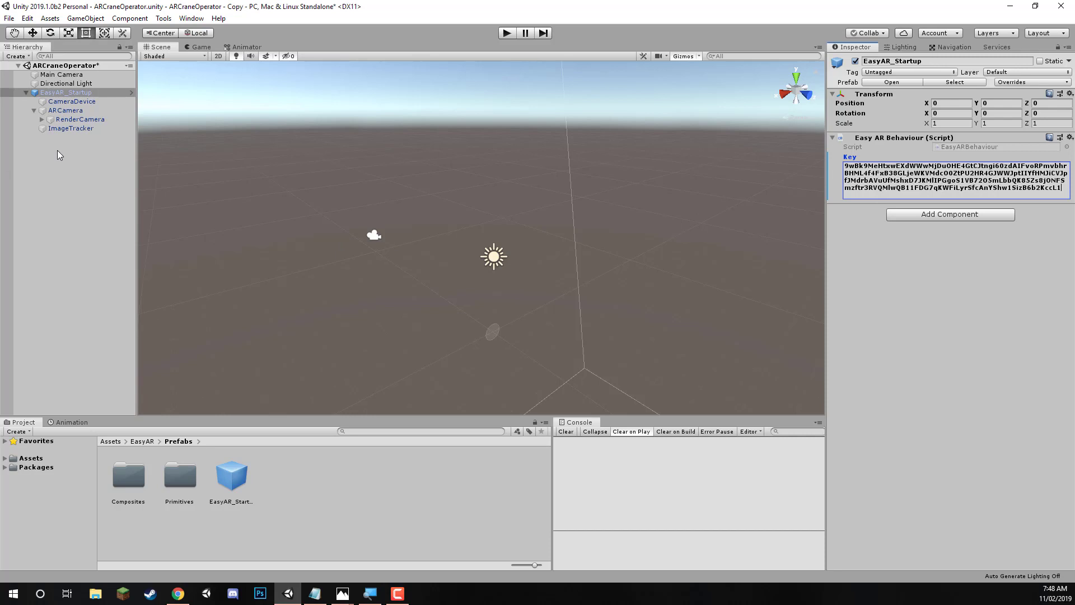
left_click(27, 92)
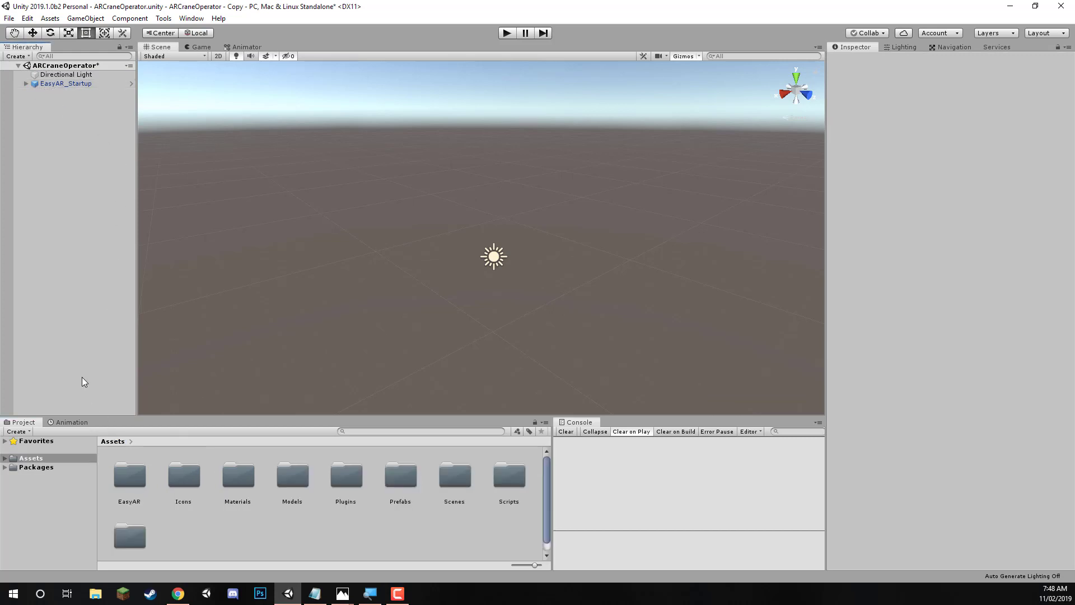
mouse_move(99, 381)
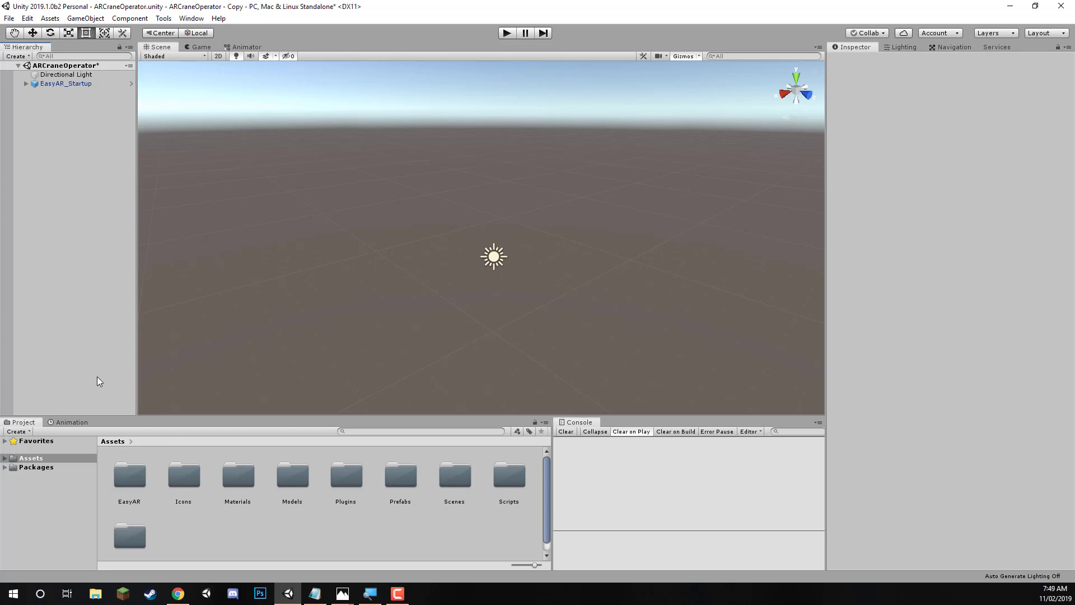
mouse_move(412, 258)
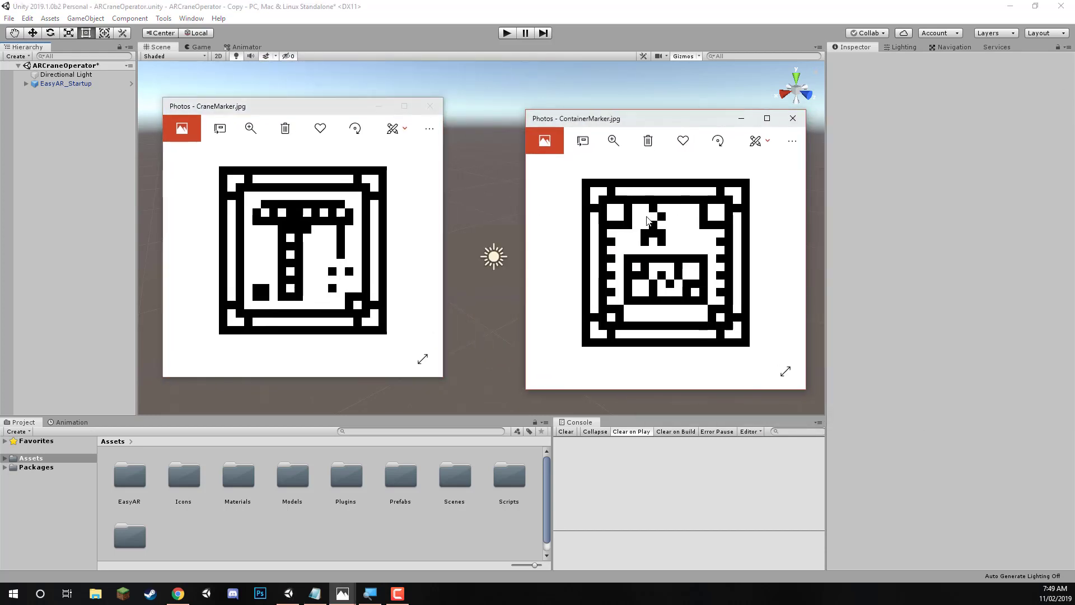
mouse_move(328, 252)
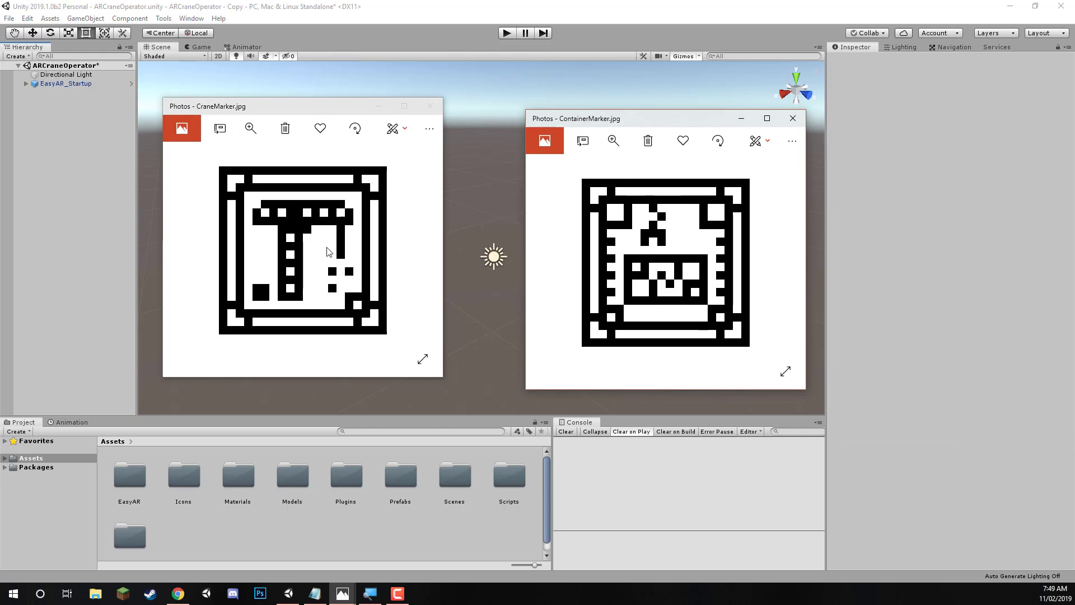
mouse_move(671, 284)
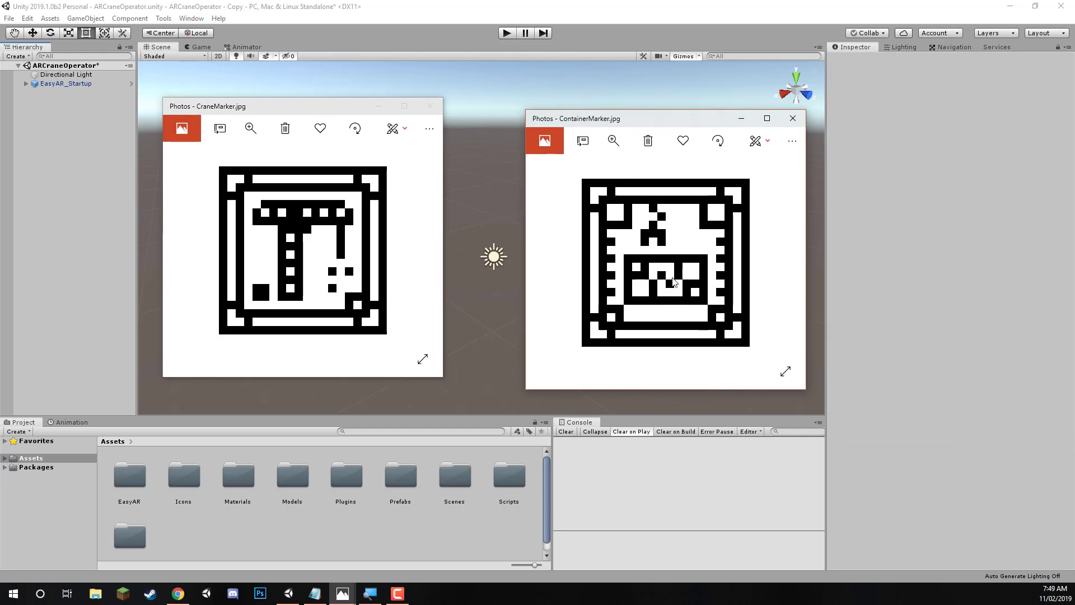
mouse_move(566, 334)
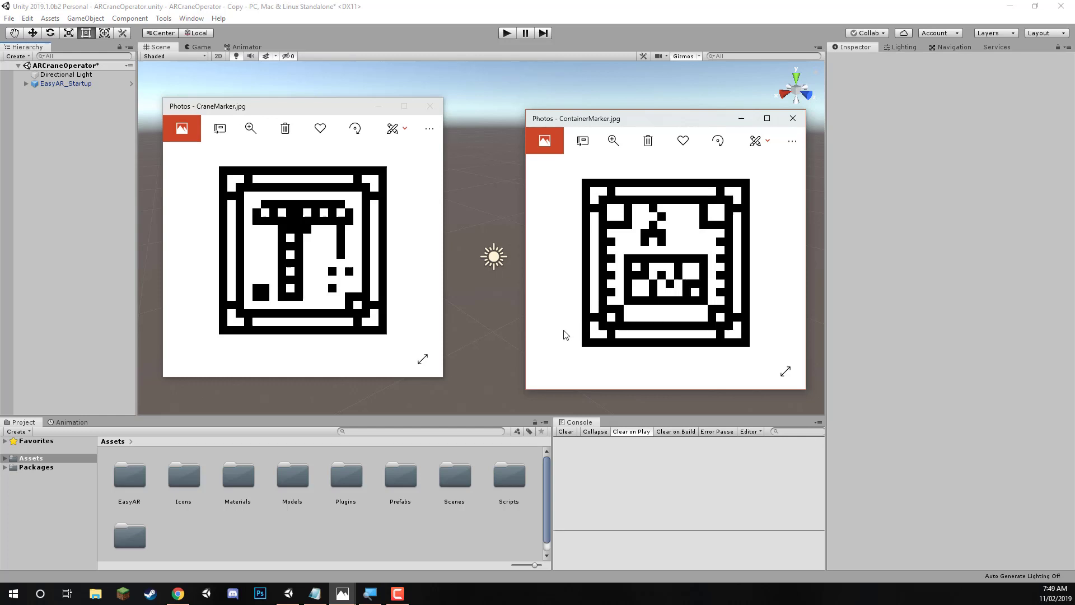
mouse_move(731, 348)
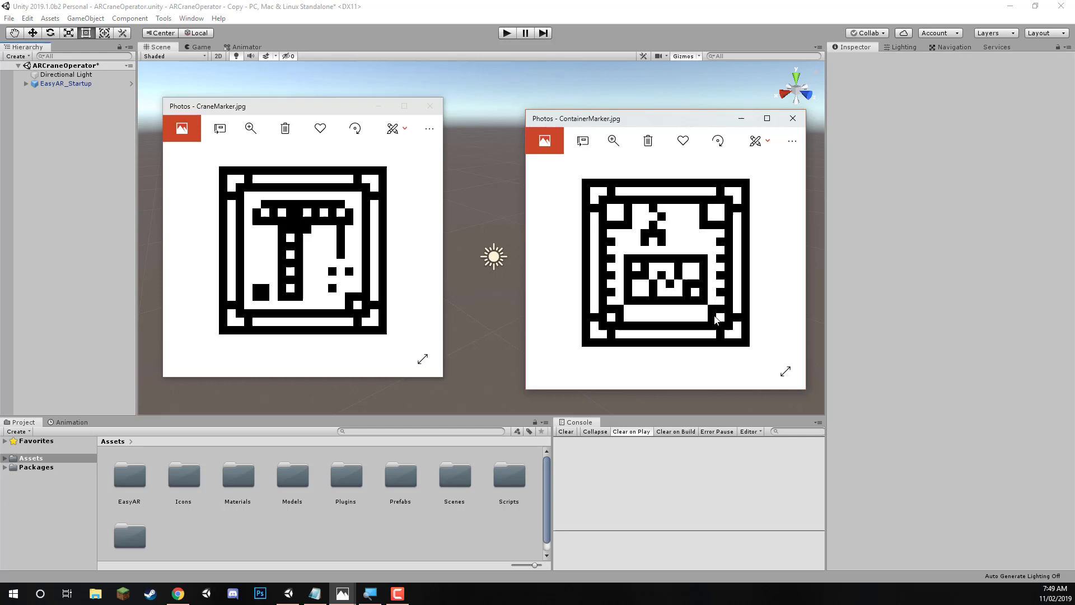
mouse_move(713, 269)
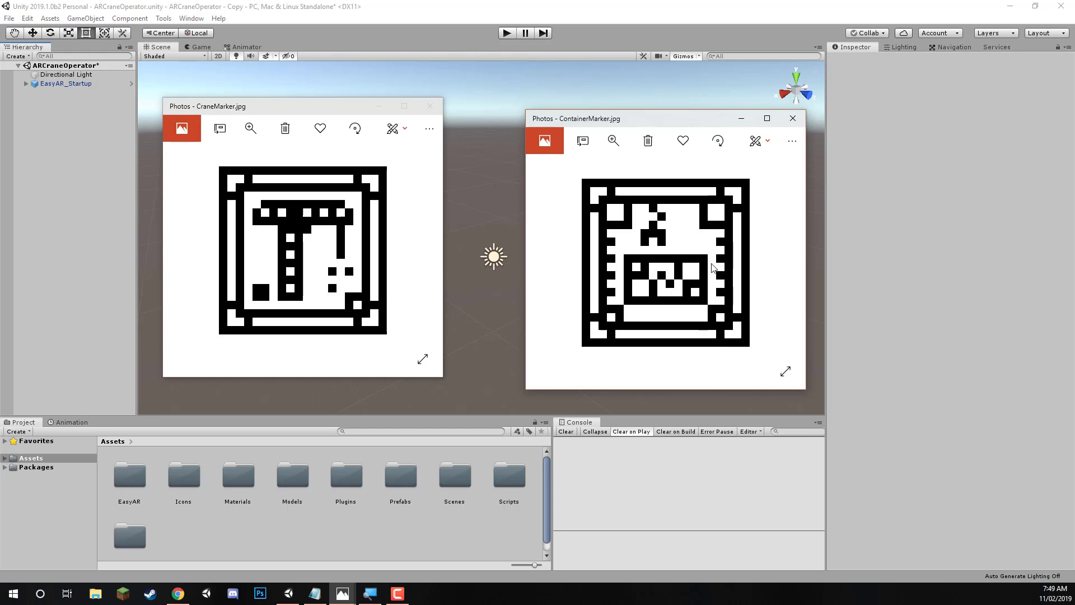
mouse_move(278, 233)
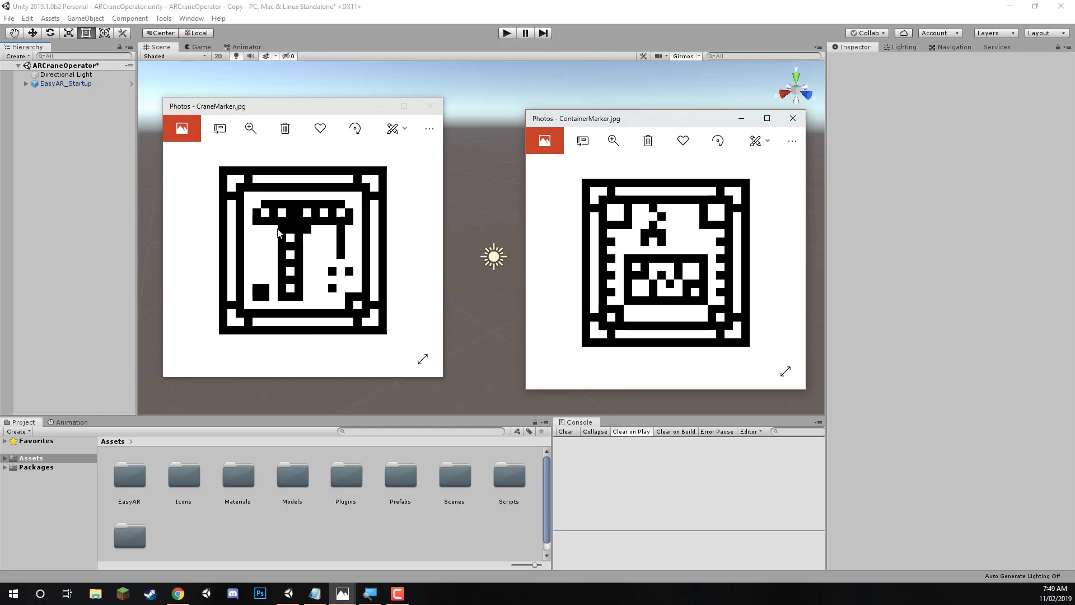
mouse_move(632, 350)
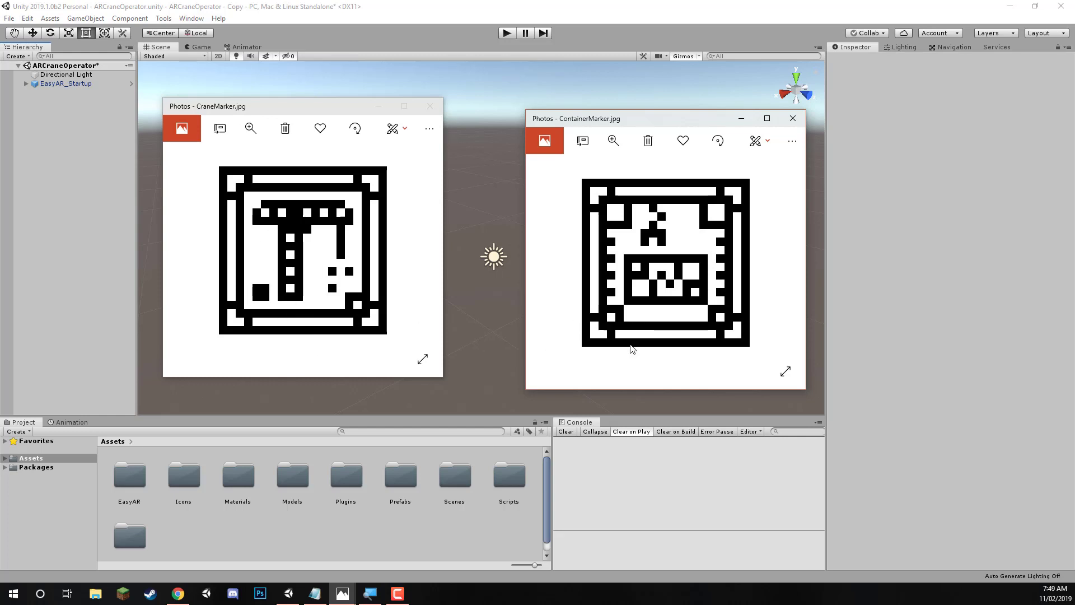
mouse_move(574, 379)
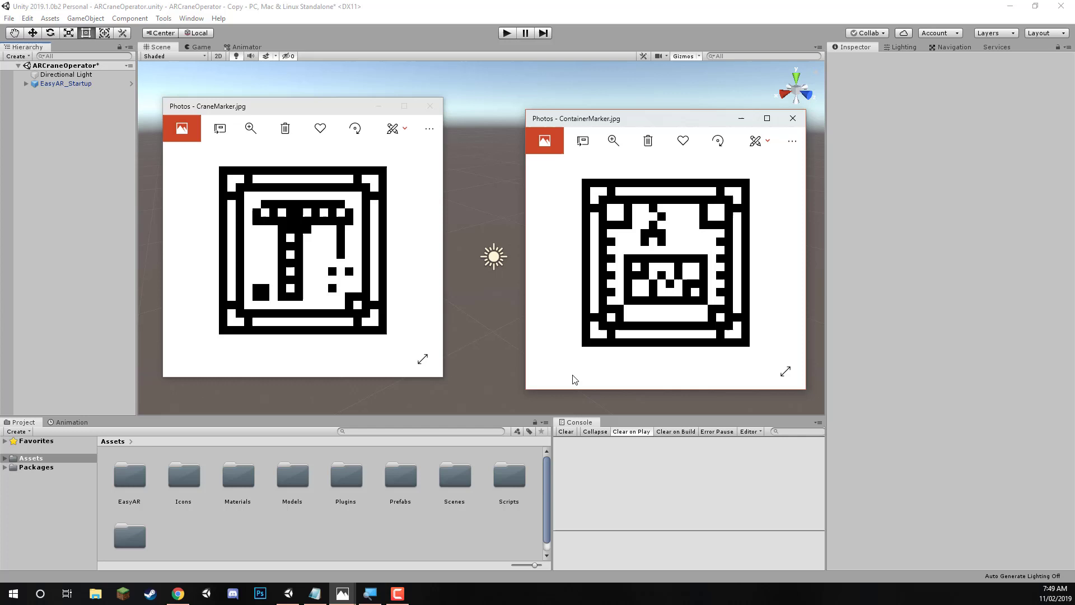
mouse_move(563, 388)
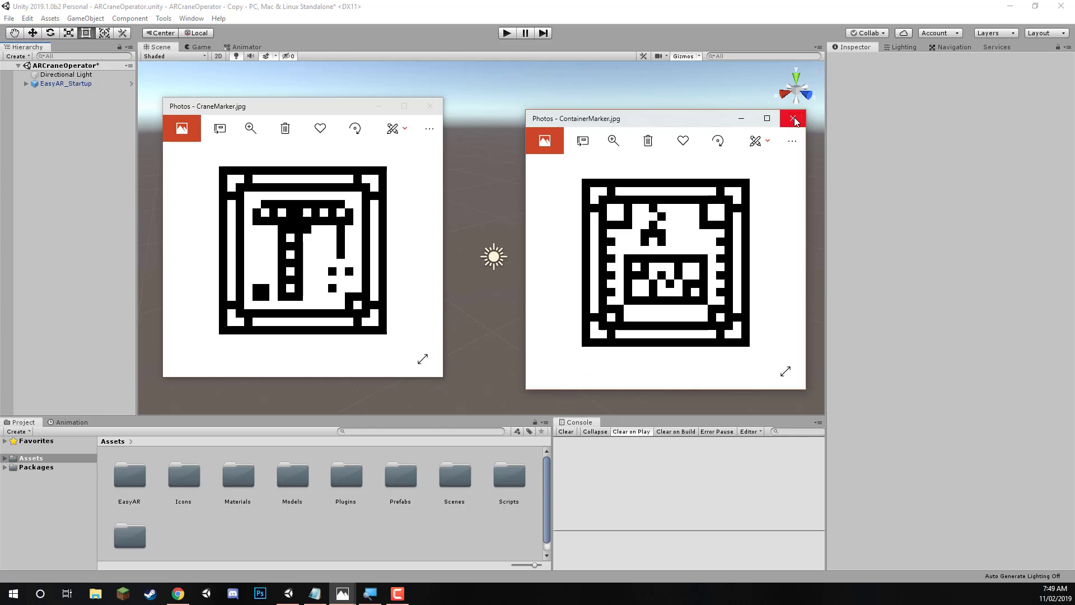
left_click(793, 118)
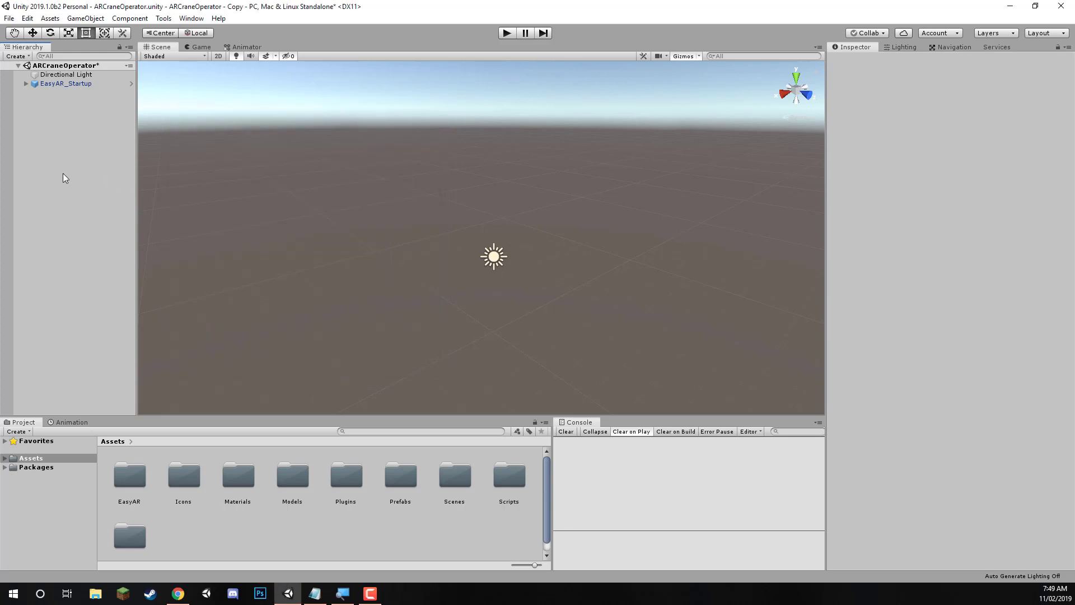
mouse_move(99, 306)
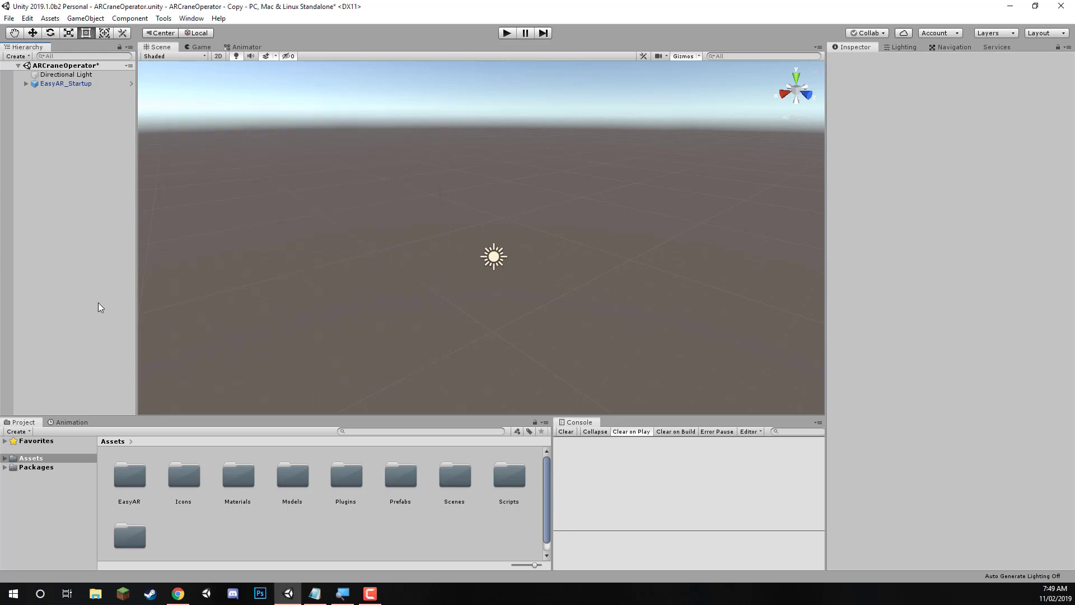
Drag the ImageTarget prefab from EasyAR/Prefabs/Primitives into the scene.
double_click(129, 475)
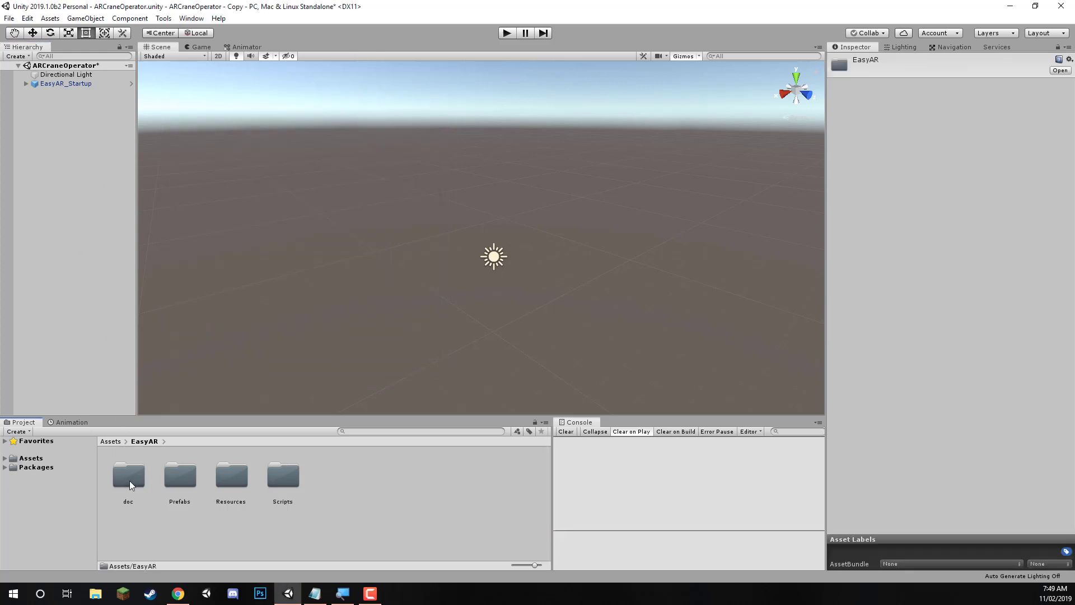
double_click(180, 475)
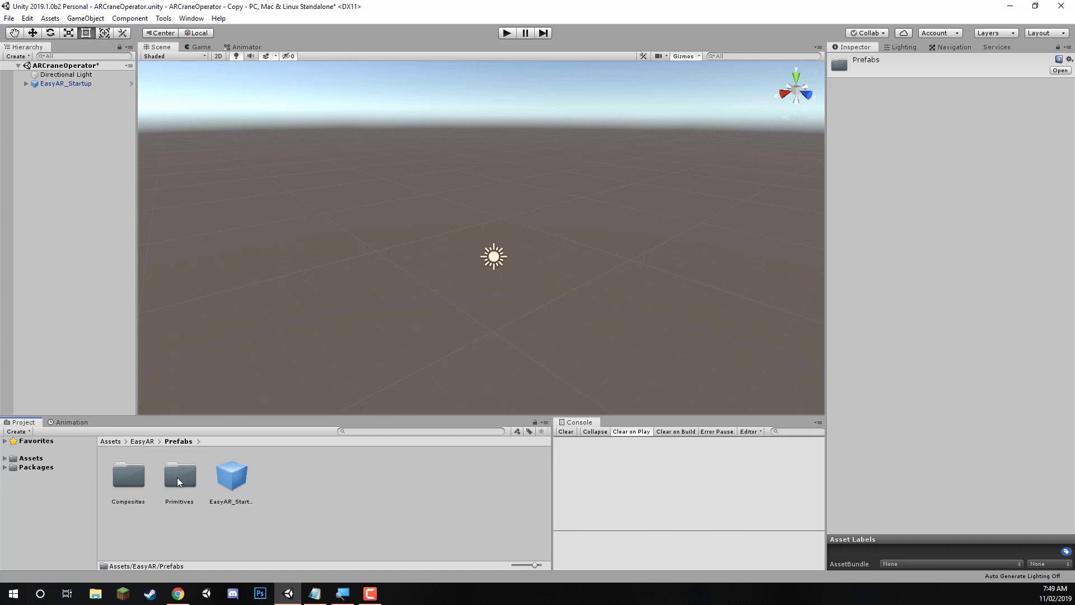
double_click(179, 476)
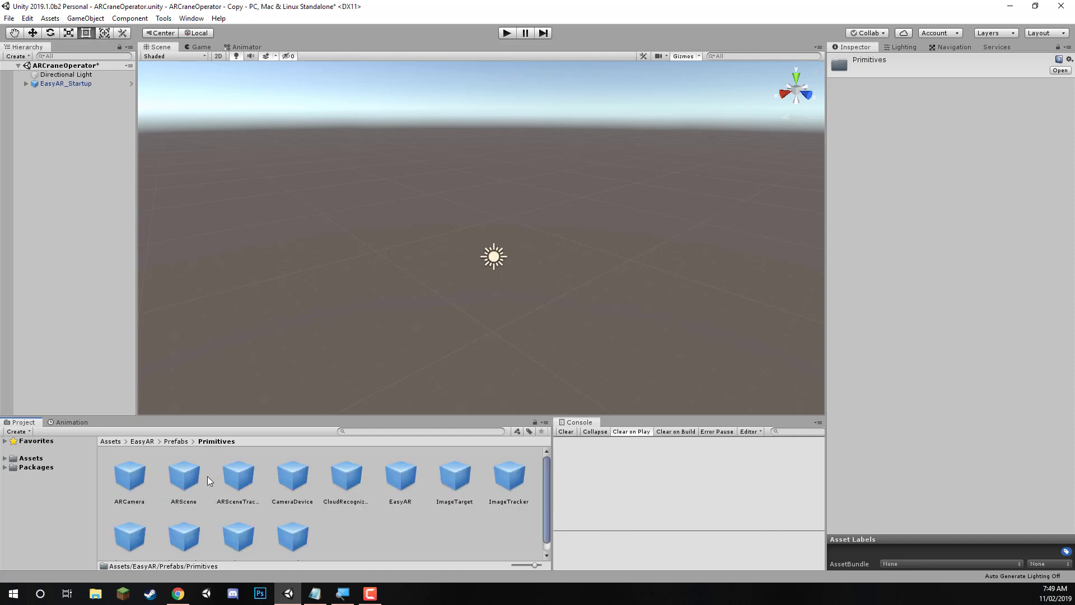
left_click(455, 476)
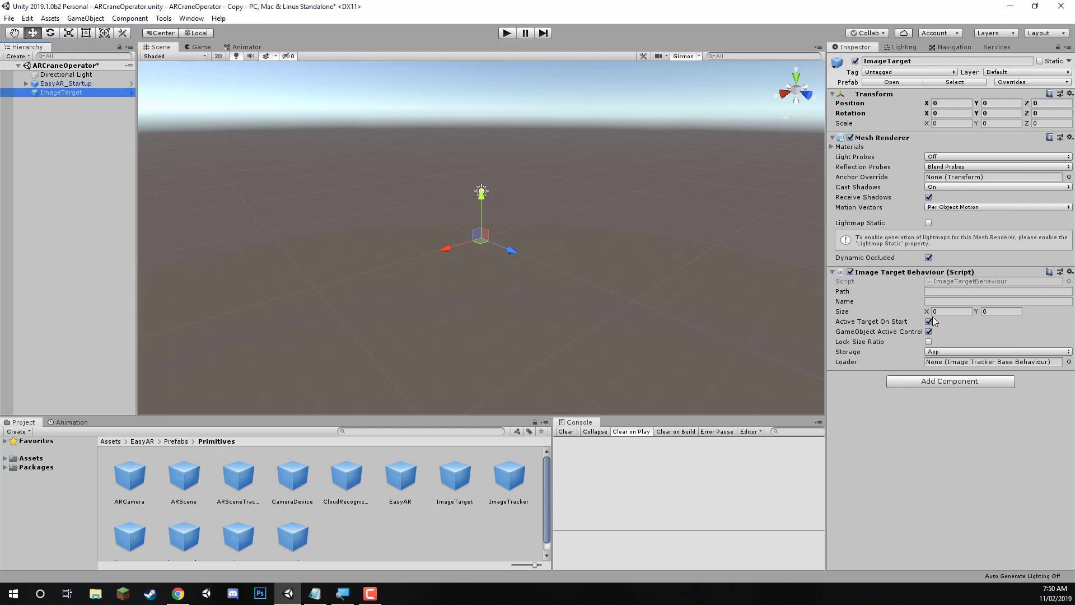
Focus the ImageTarget path field and browse to Assets/StreamingAssets.
left_click(998, 291)
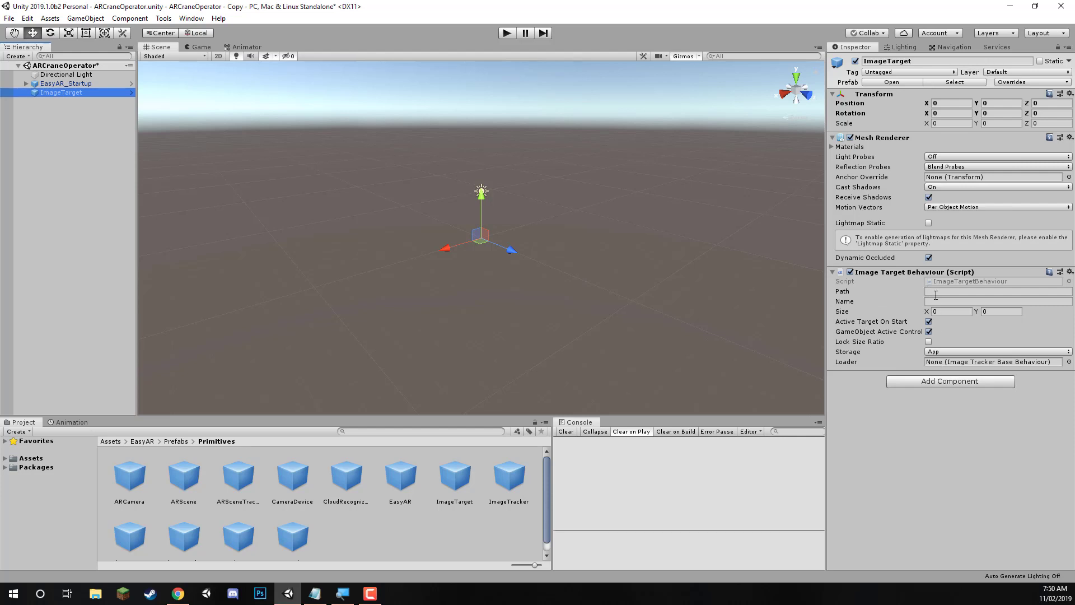
left_click(998, 291)
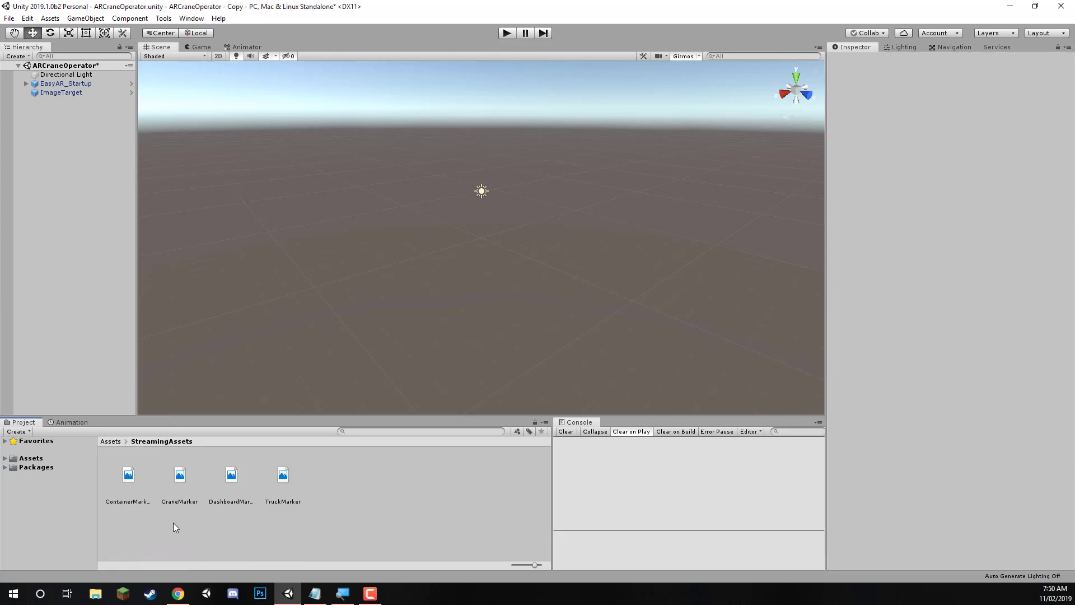
mouse_move(165, 538)
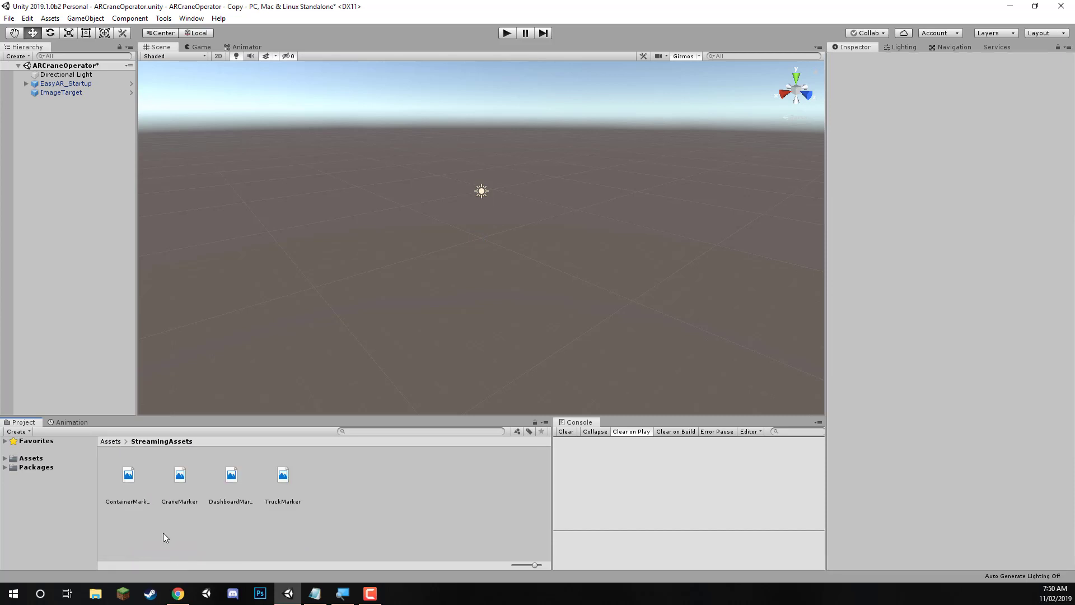
mouse_move(124, 452)
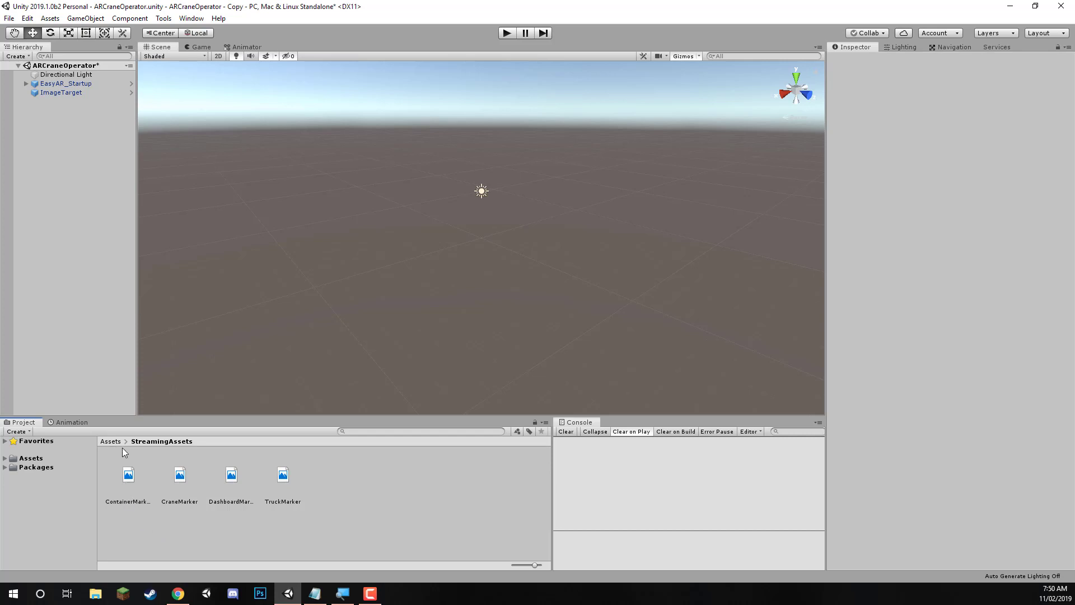
mouse_move(140, 447)
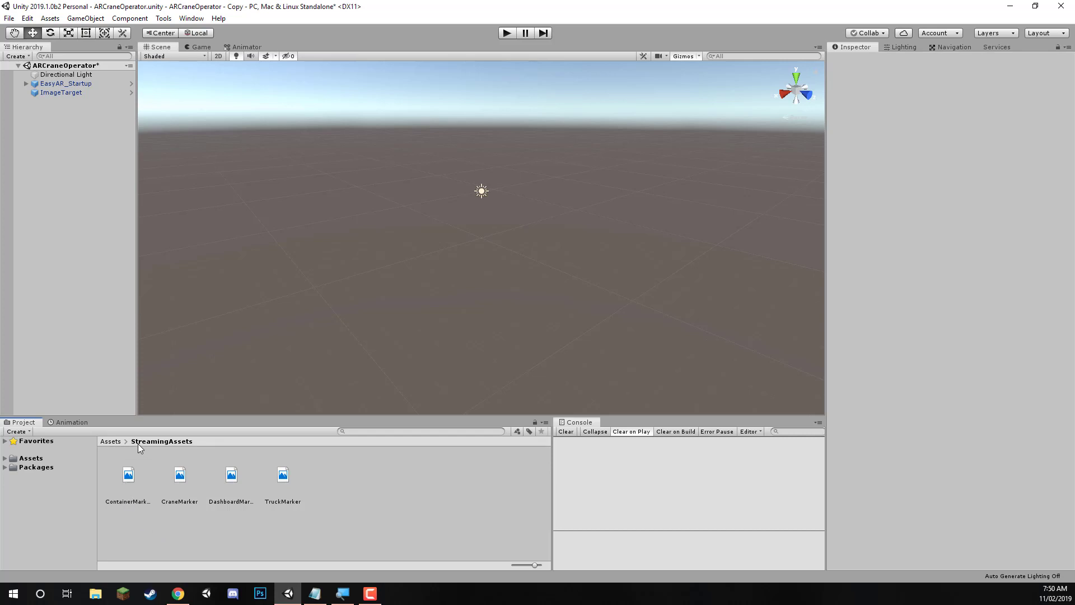
mouse_move(186, 452)
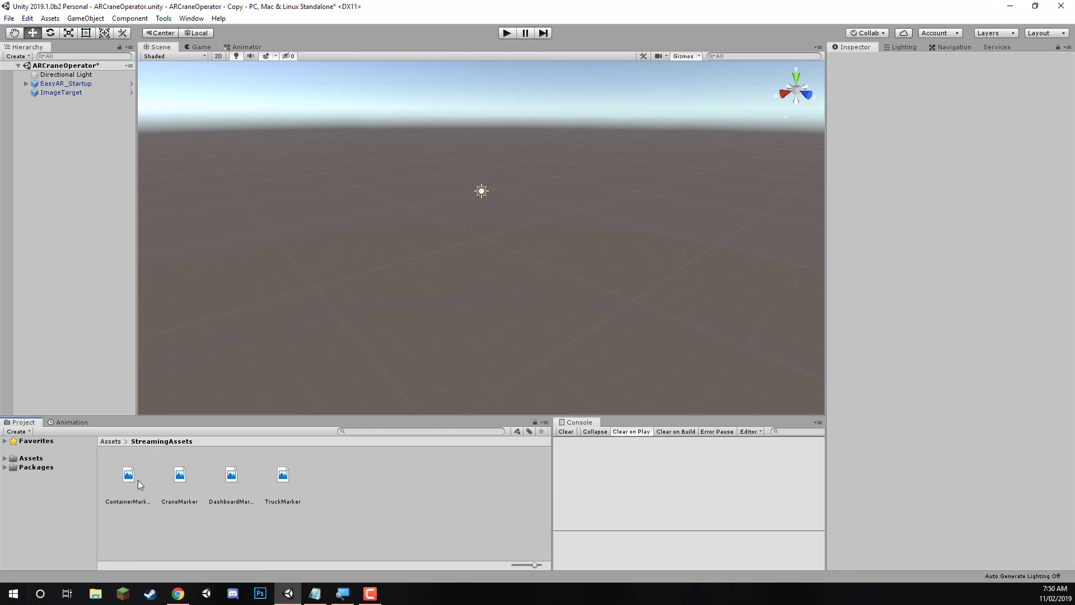
mouse_move(124, 454)
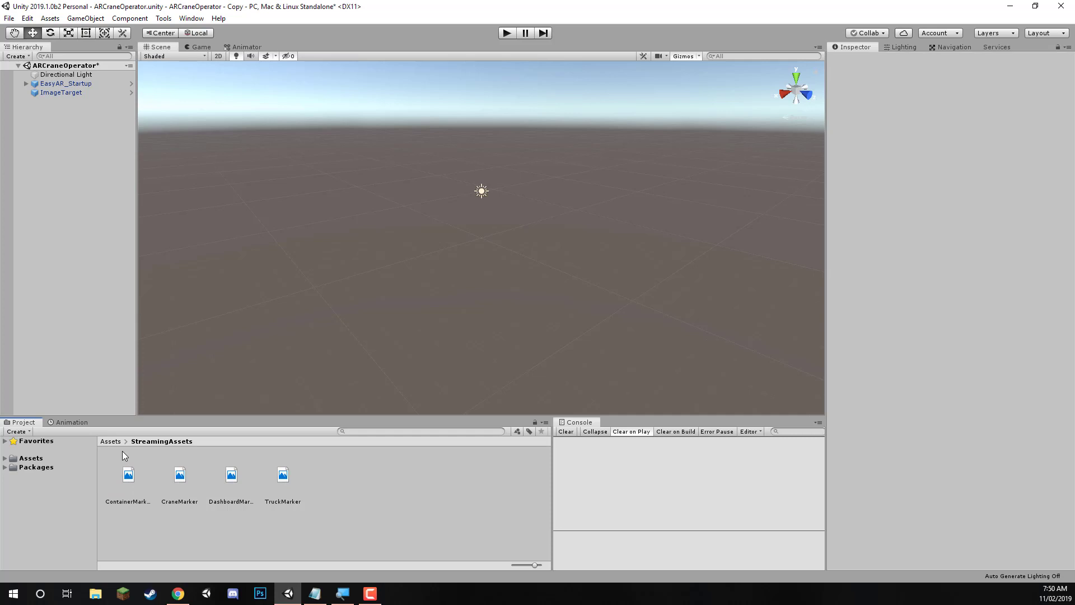
mouse_move(131, 484)
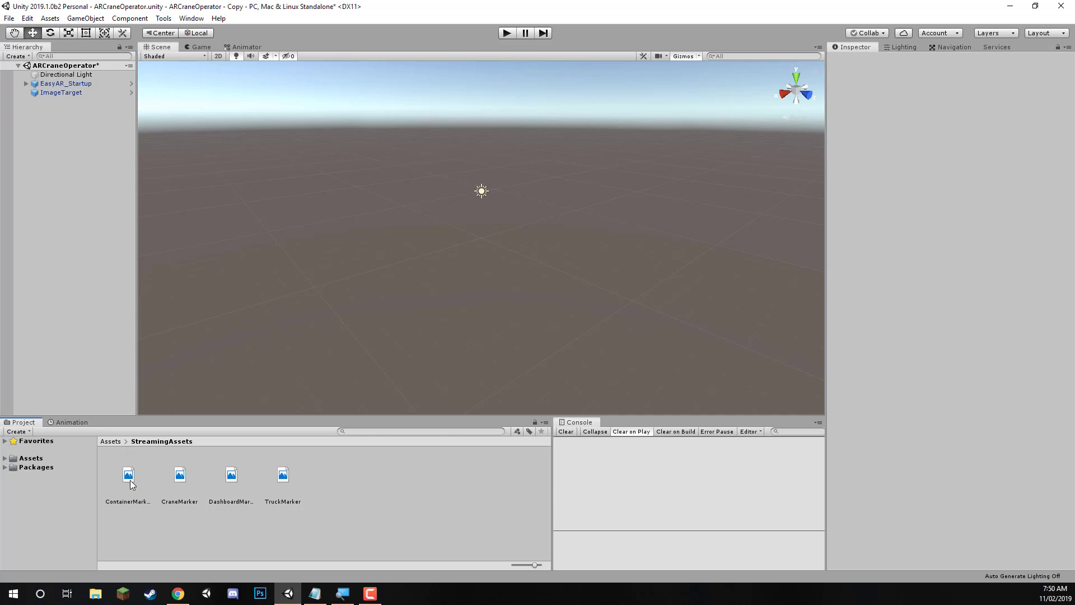
Preview ContainerMarker, DashboardMarker and TruckMarker in the Inspector.
left_click(128, 475)
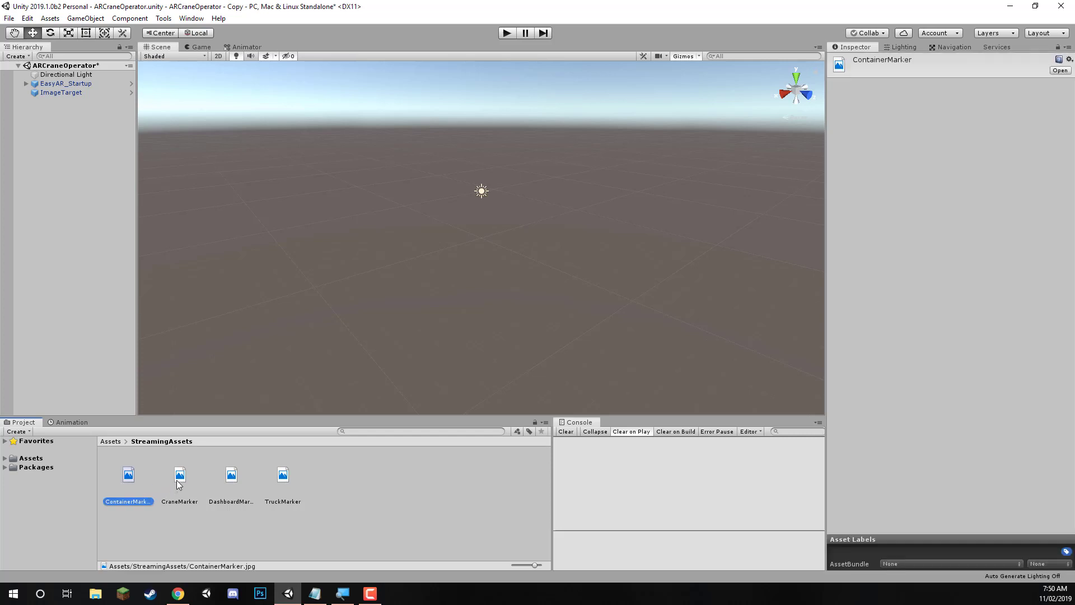
left_click(231, 477)
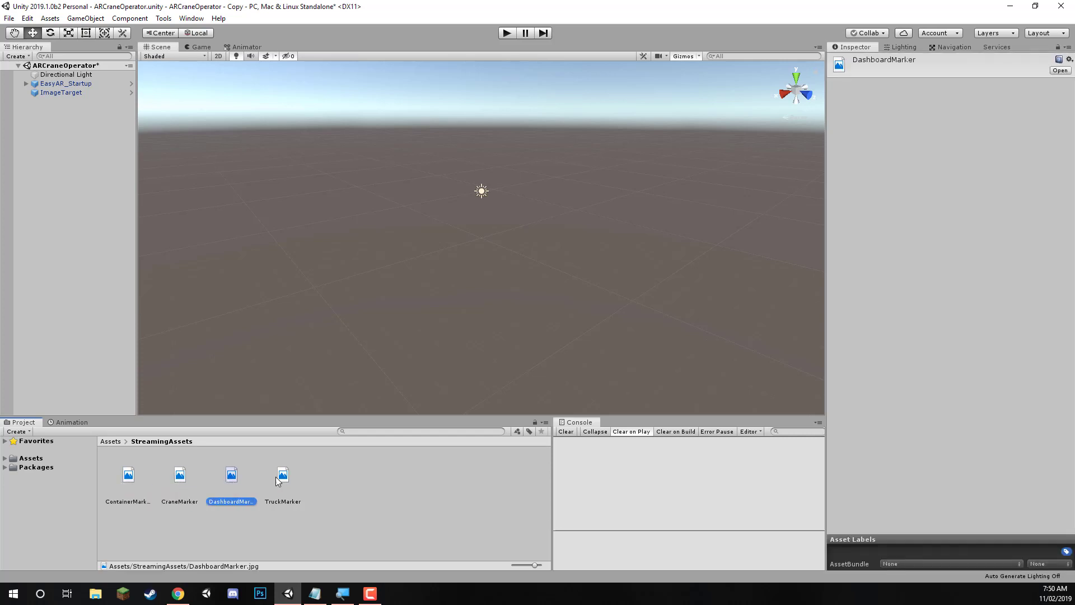
left_click(283, 475)
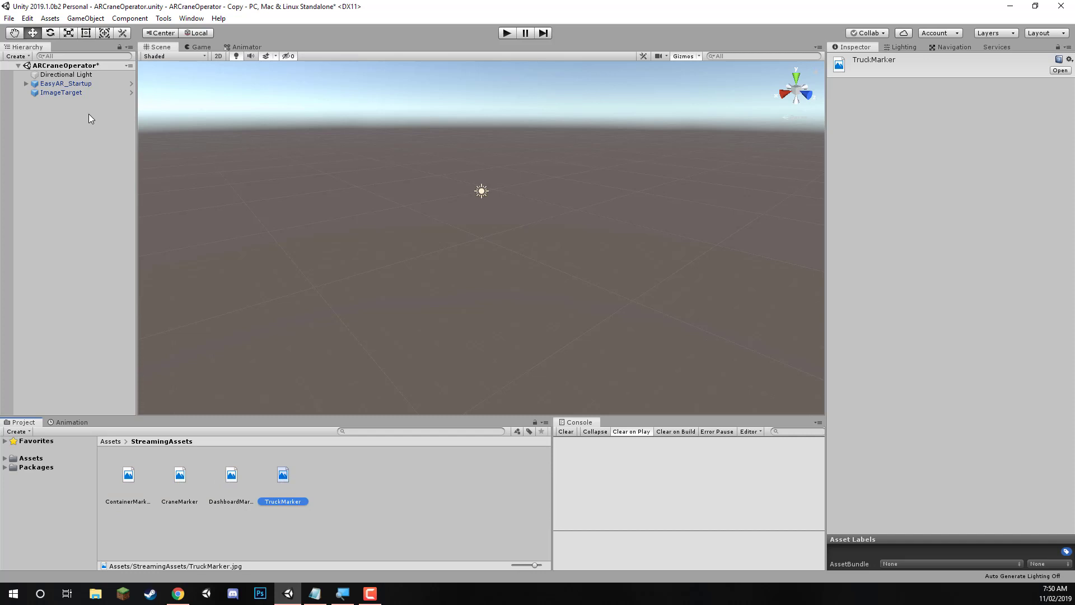
Set ImageTarget path CraneMarker.jpg, name CraneMarker, size 5 by 5.
left_click(61, 92)
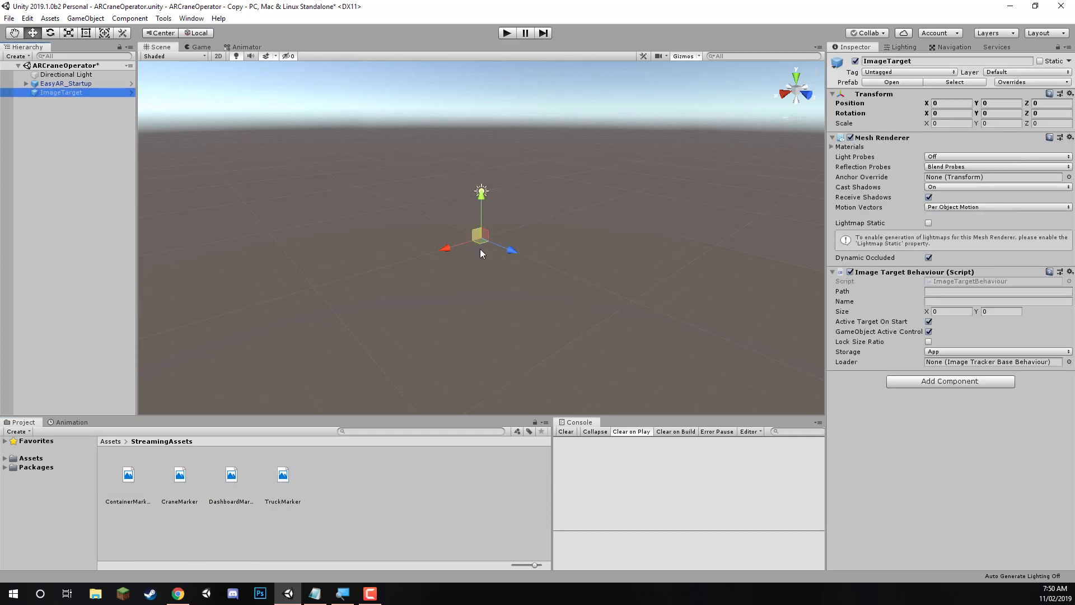
left_click(997, 291)
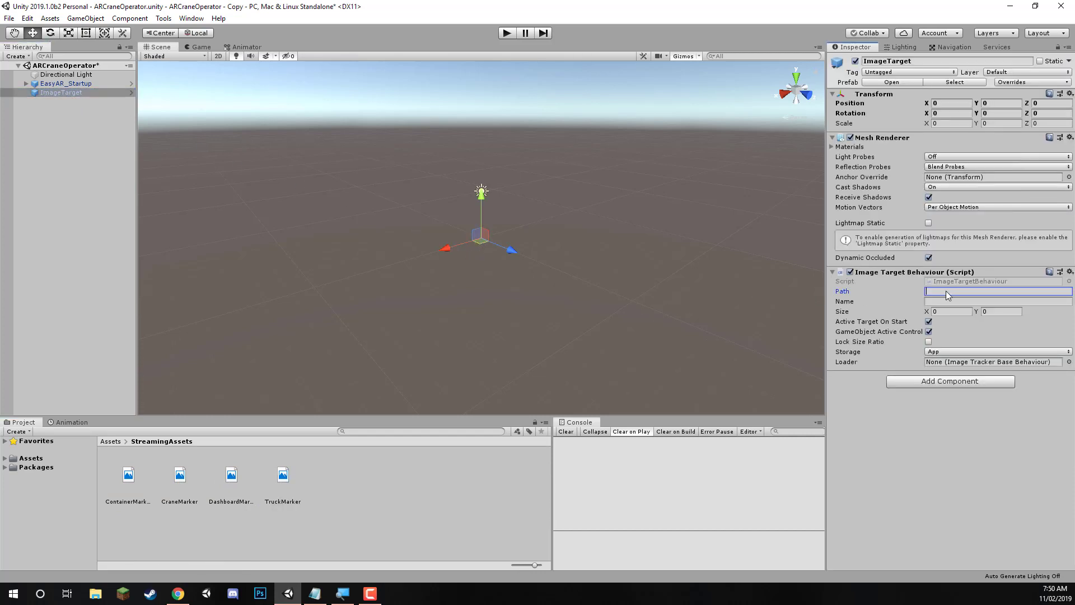
type("CraneMarker.")
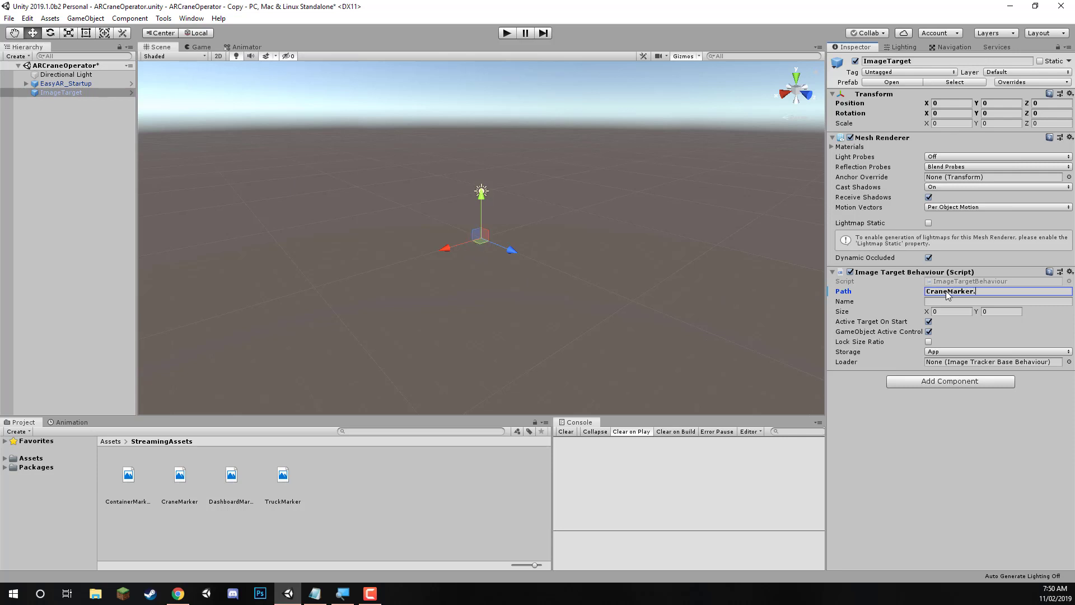
type("jpg")
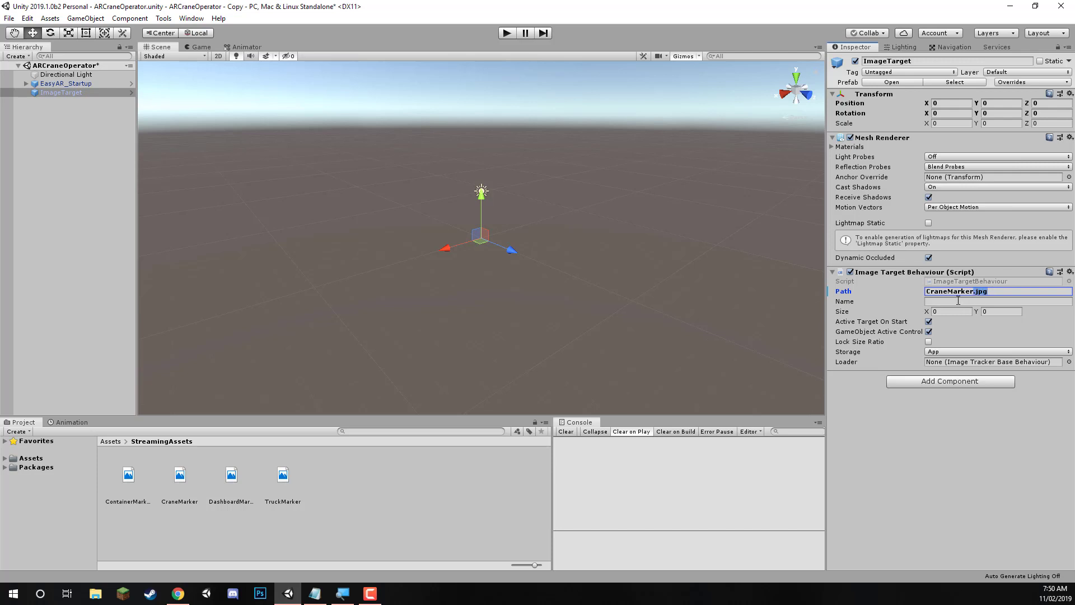
left_click(998, 302)
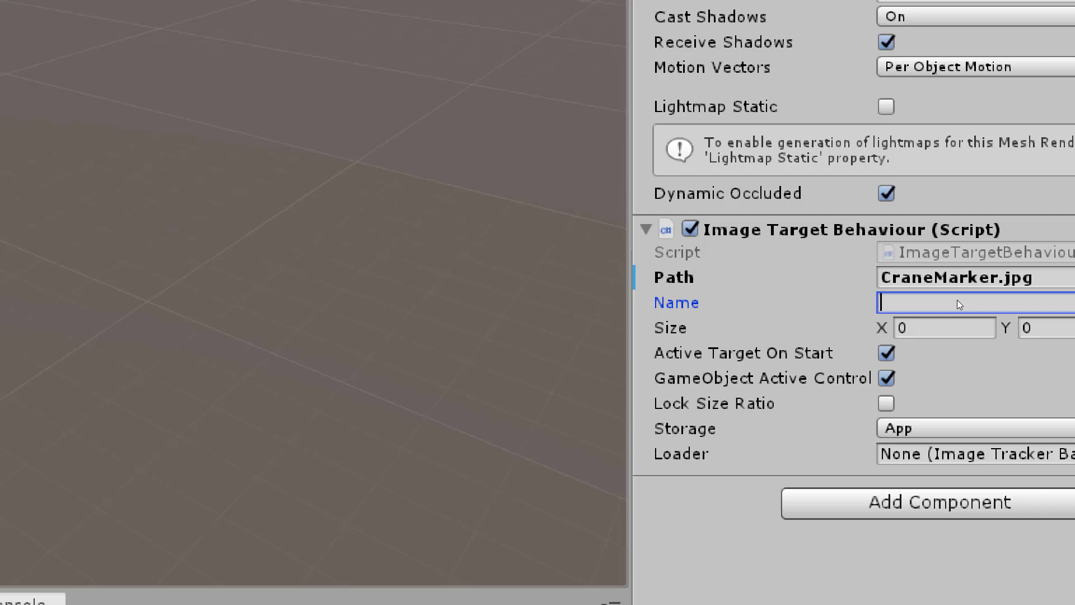
type("CraneMarker")
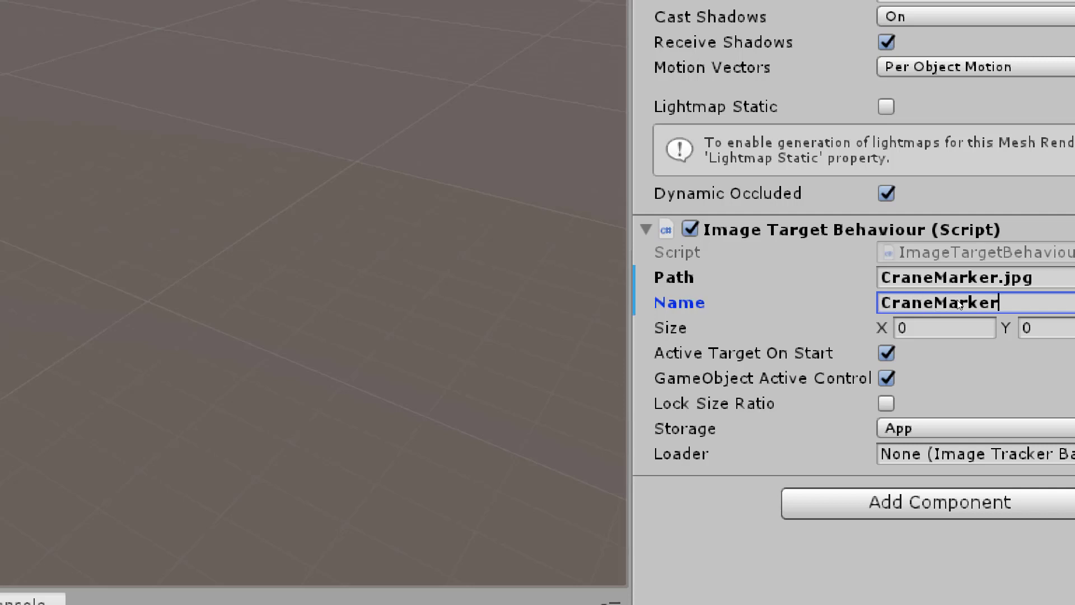
left_click(945, 328)
type("5")
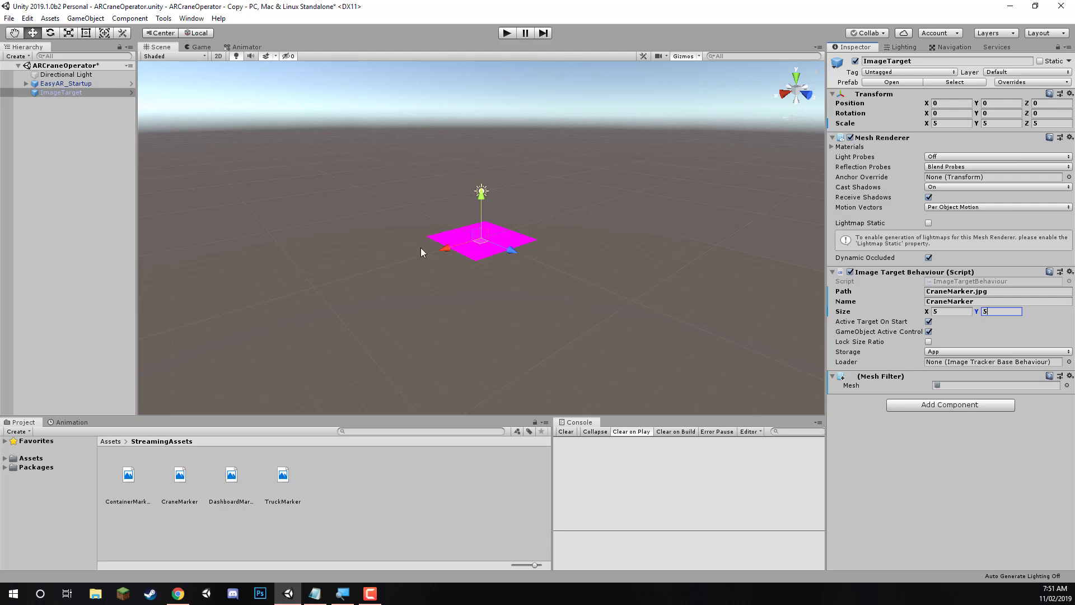
mouse_move(506, 229)
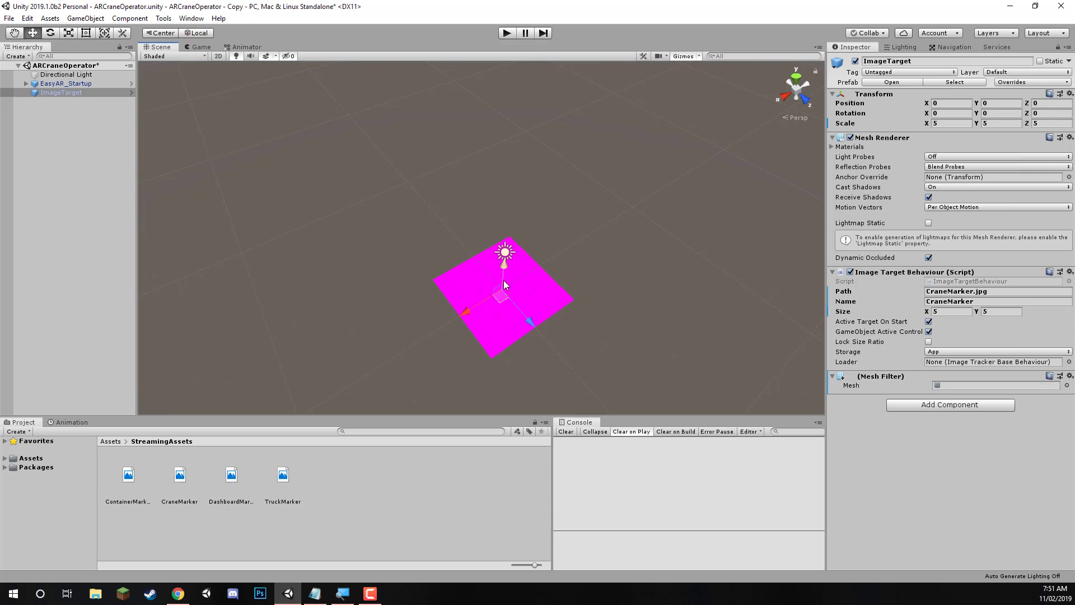
mouse_move(658, 337)
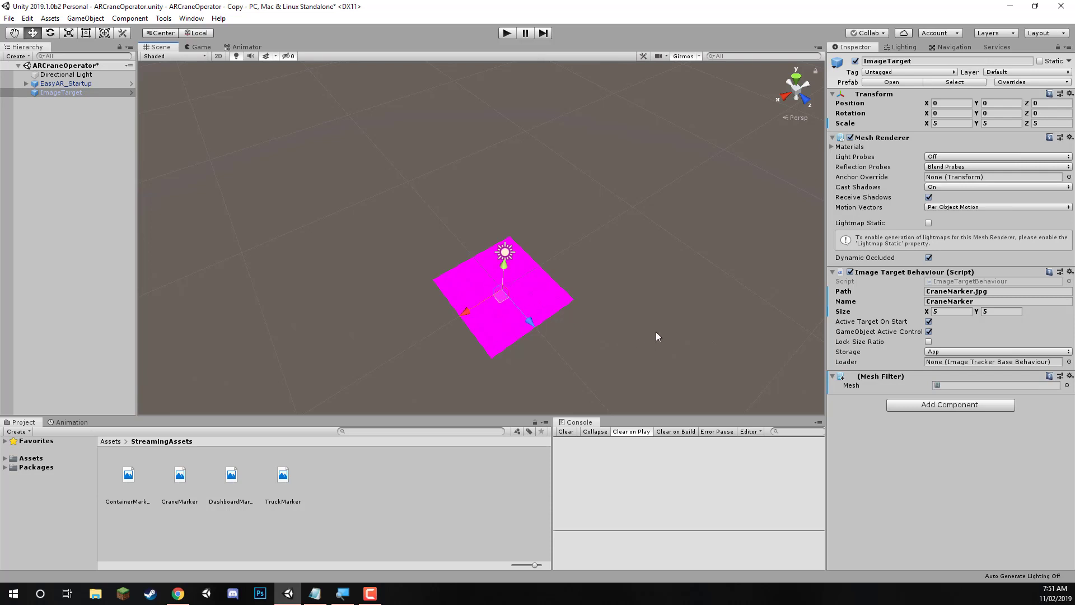
mouse_move(904, 338)
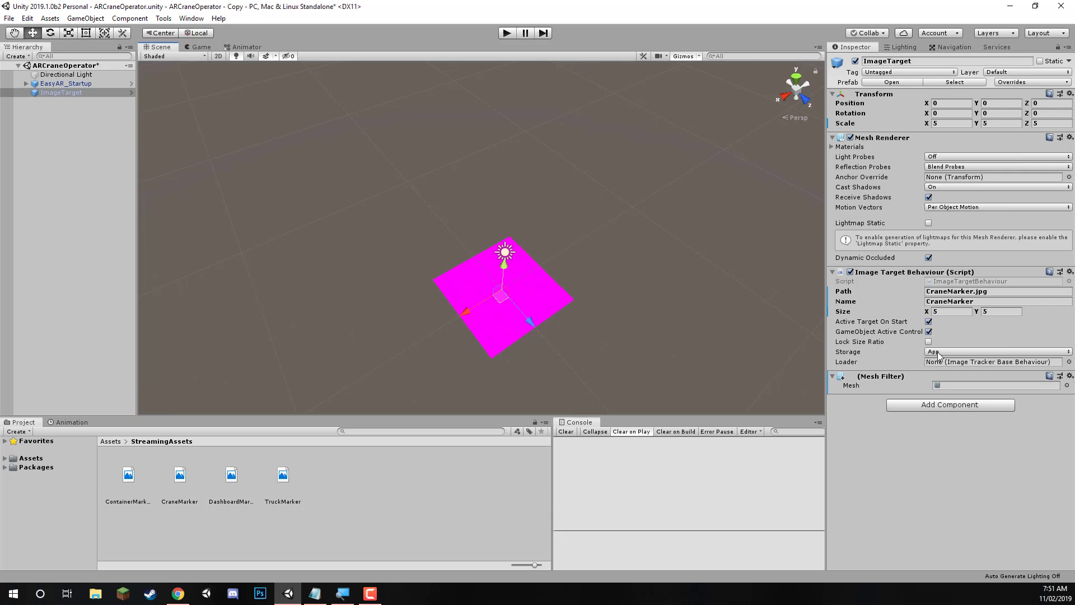
Set the crane target's Storage to Assets and Loader to ImageTracker.
left_click(998, 351)
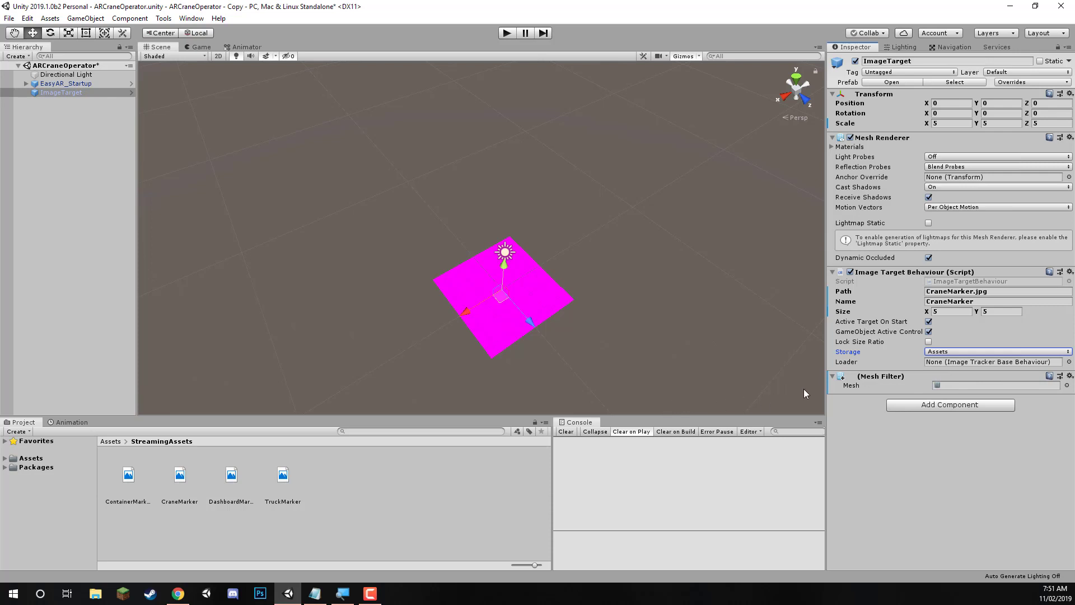
mouse_move(965, 361)
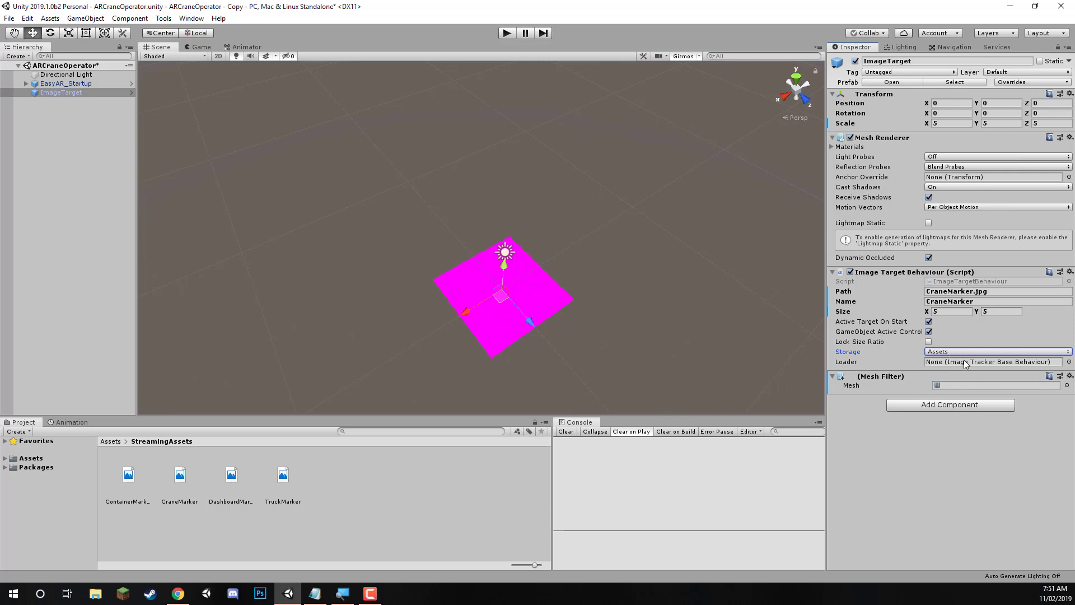
mouse_move(967, 370)
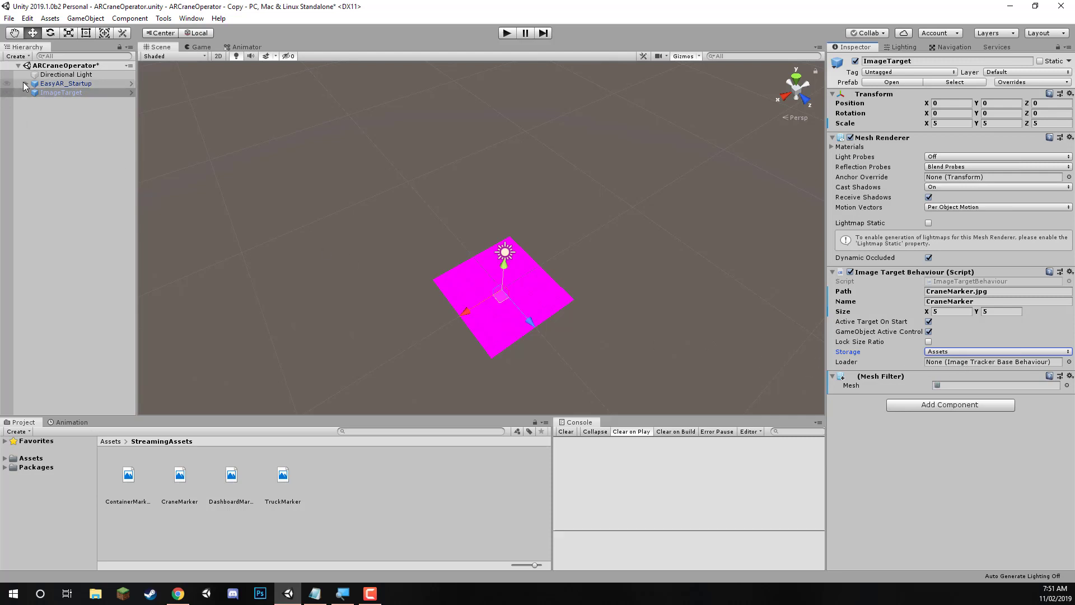
left_click(27, 83)
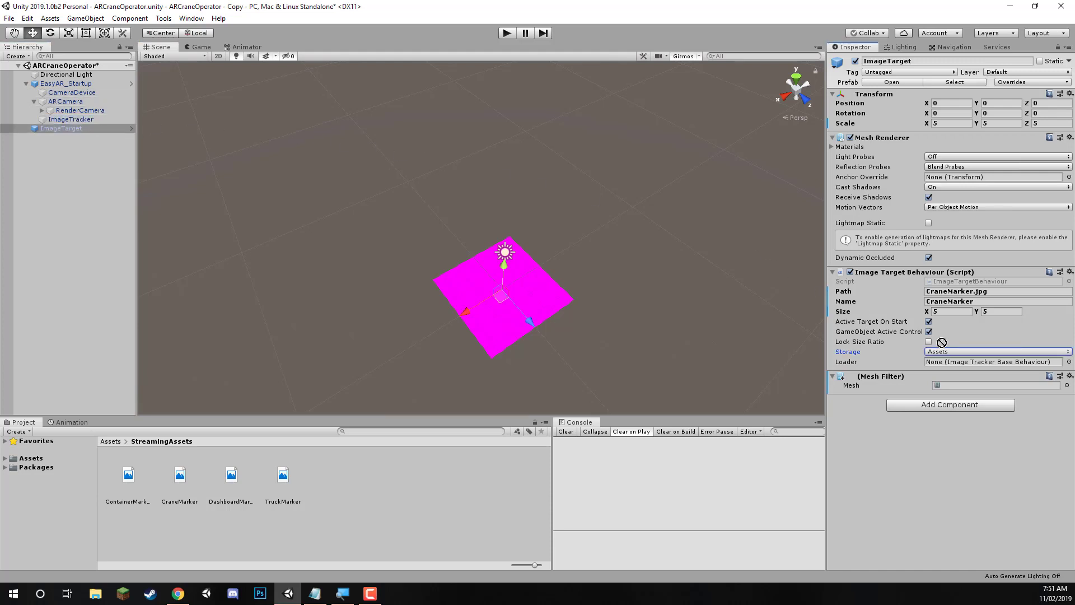
left_click(997, 362)
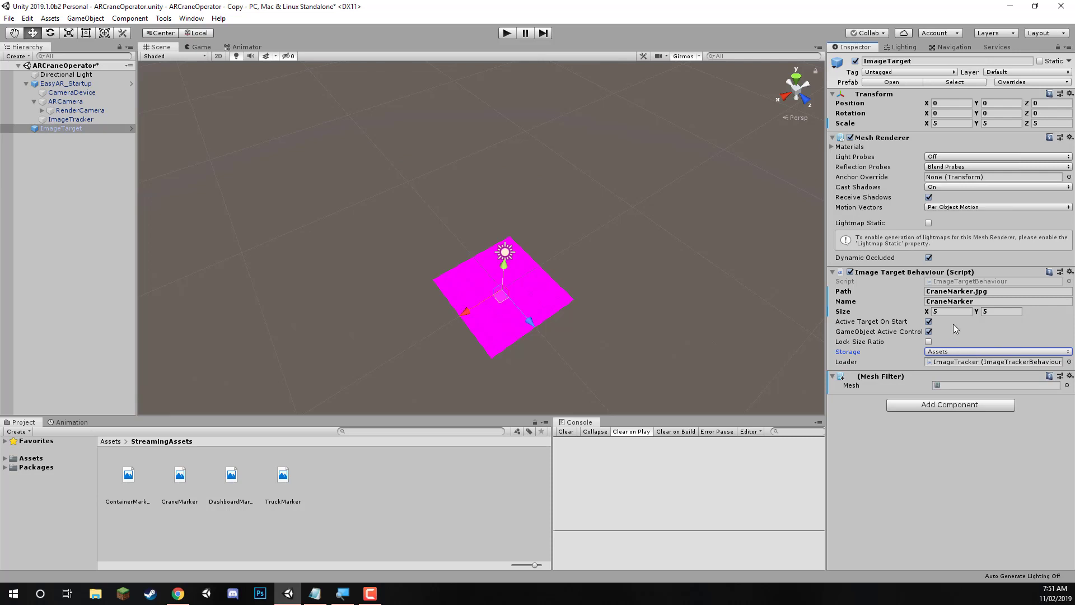
left_click(998, 291)
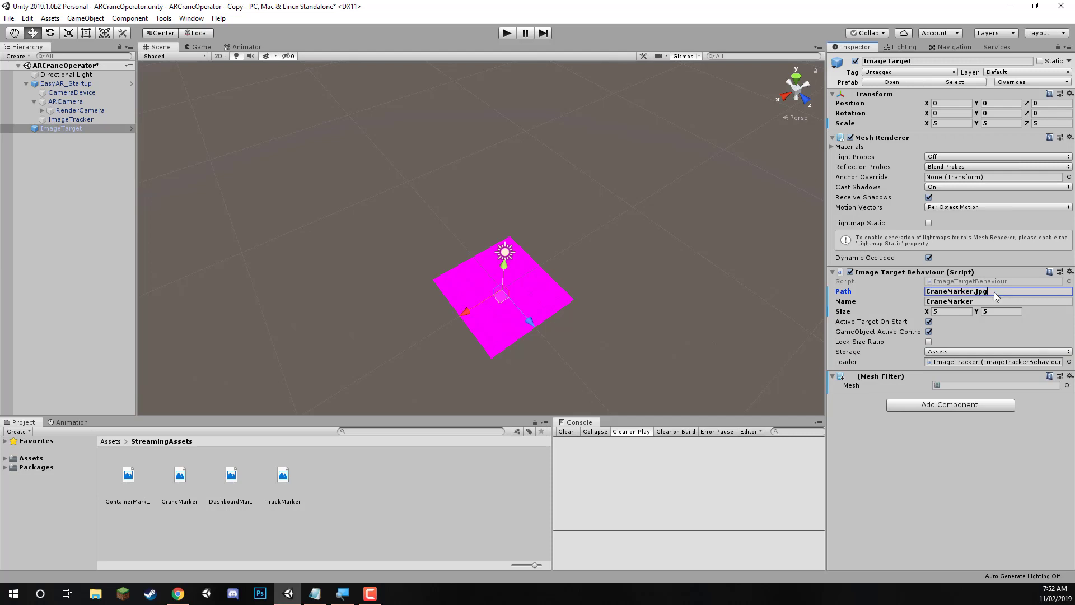
mouse_move(17, 180)
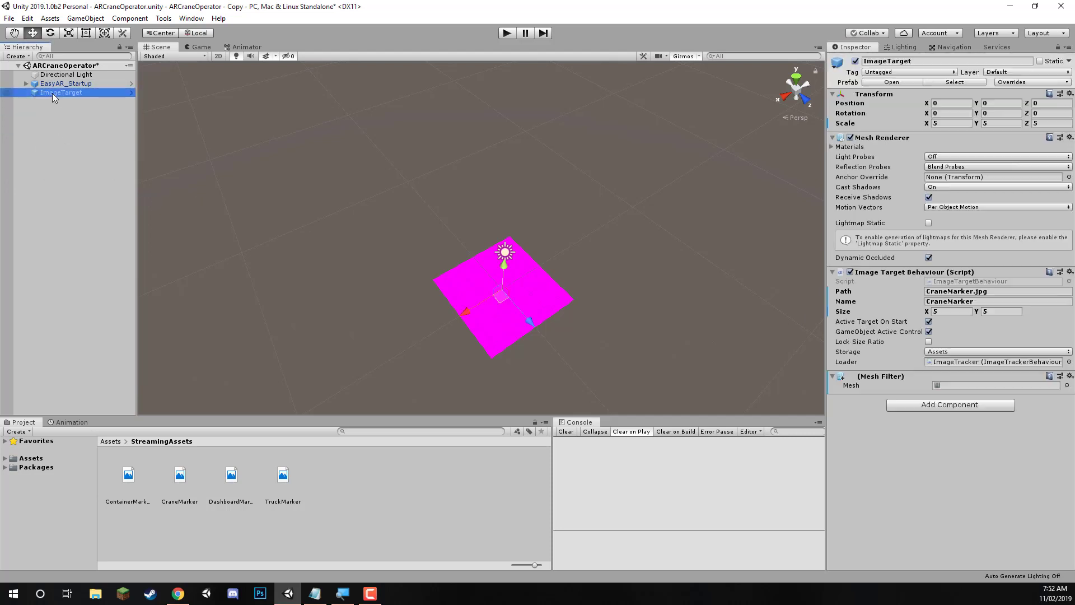
Rename the target ImageTarget_Crane and orbit the Scene view around it.
double_click(909, 61)
type("_Crane")
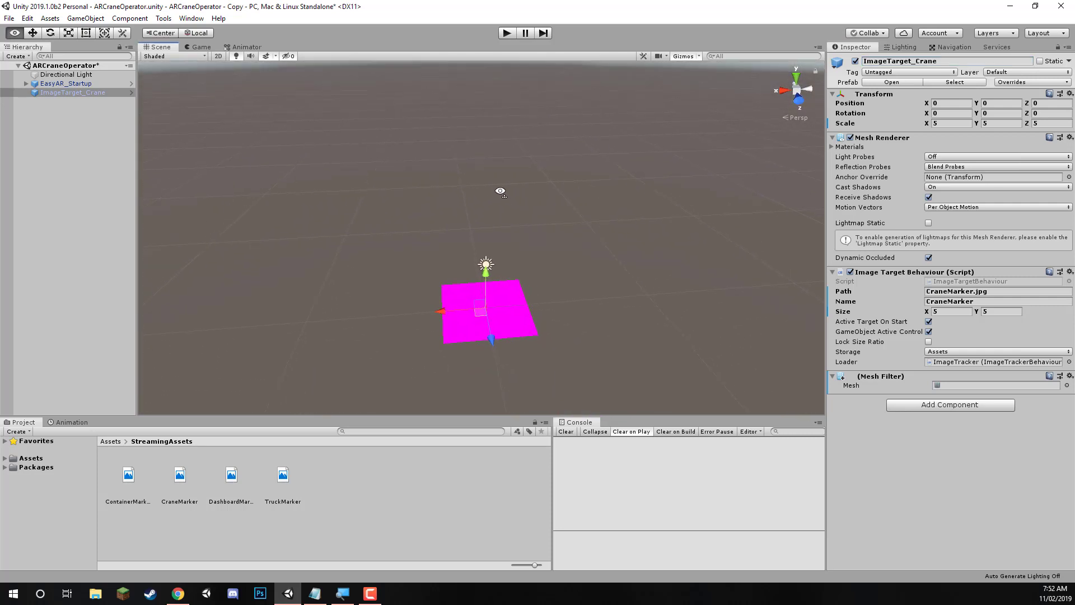
left_click_drag(501, 192, 480, 155)
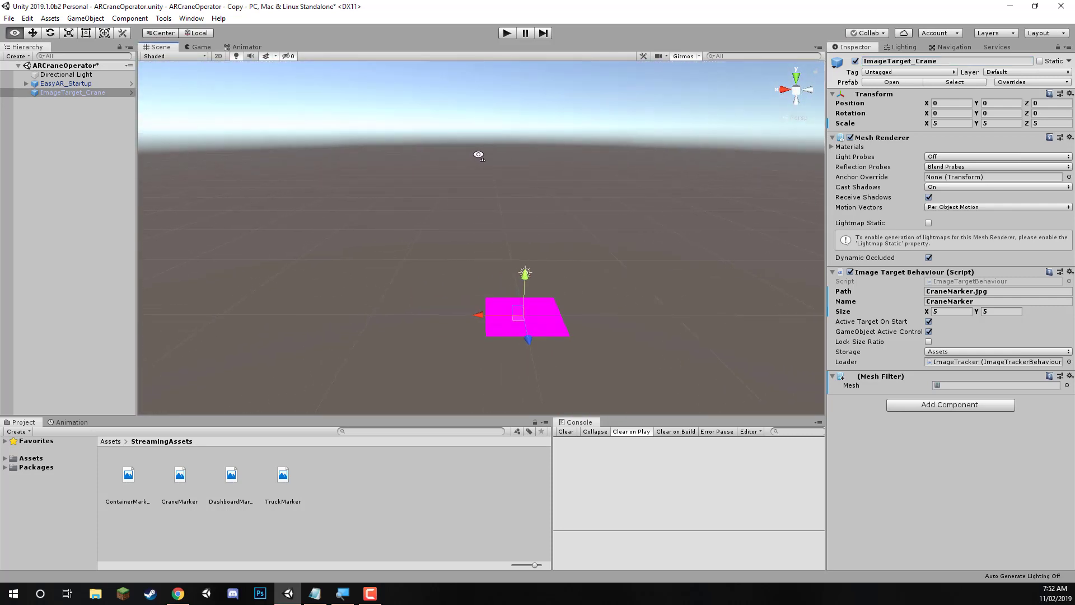
left_click_drag(478, 154, 516, 172)
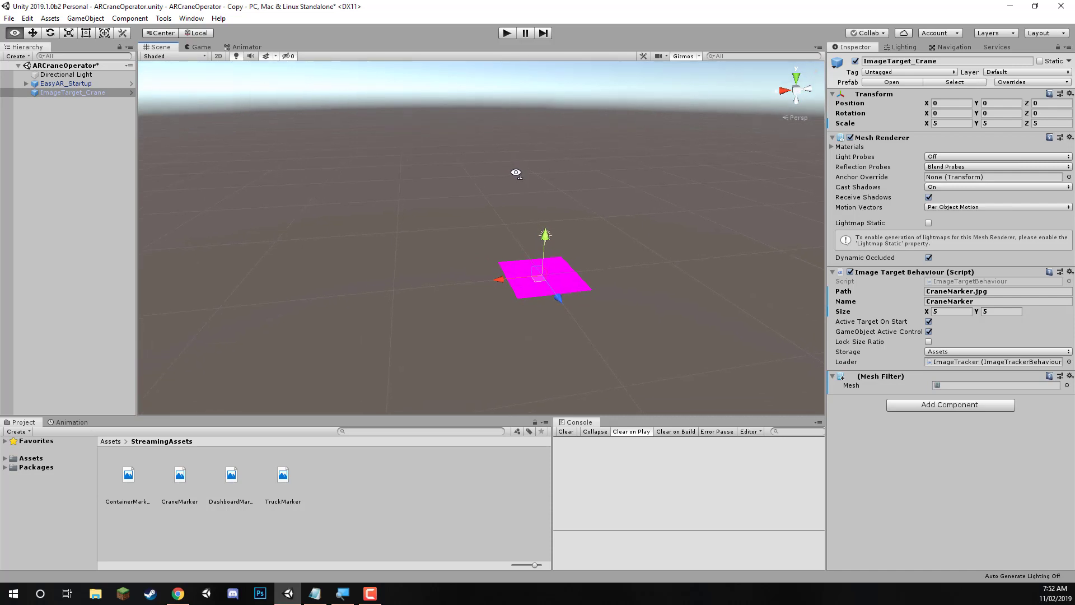
mouse_move(518, 179)
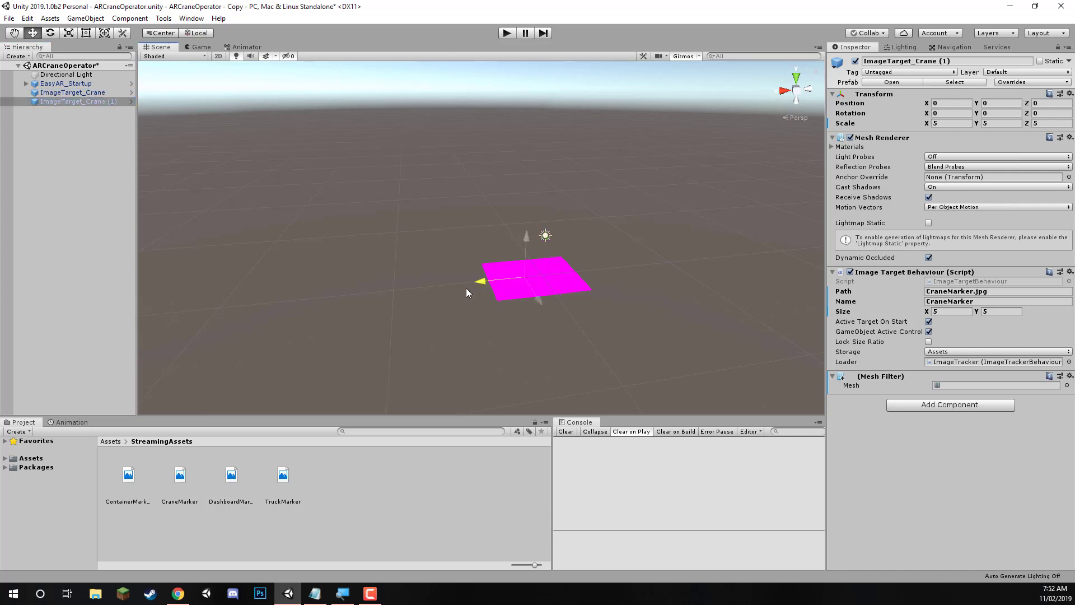
Duplicate the crane target into ImageTarget_Truck, _Container and _Dashboard with matching marker images.
left_click_drag(535, 281, 416, 288)
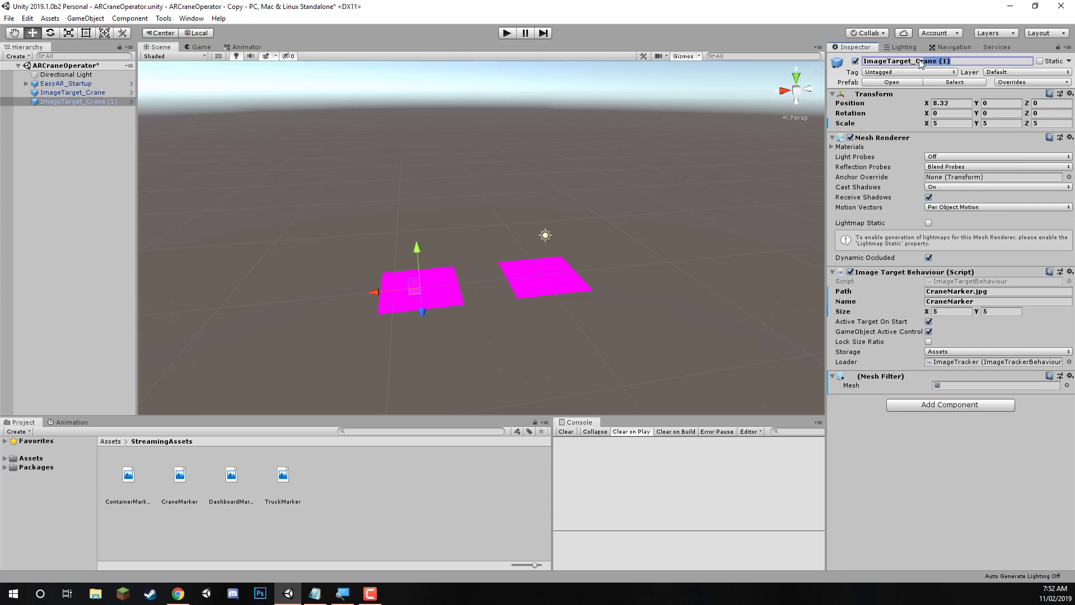
type("ImageTarget_Tr7uck")
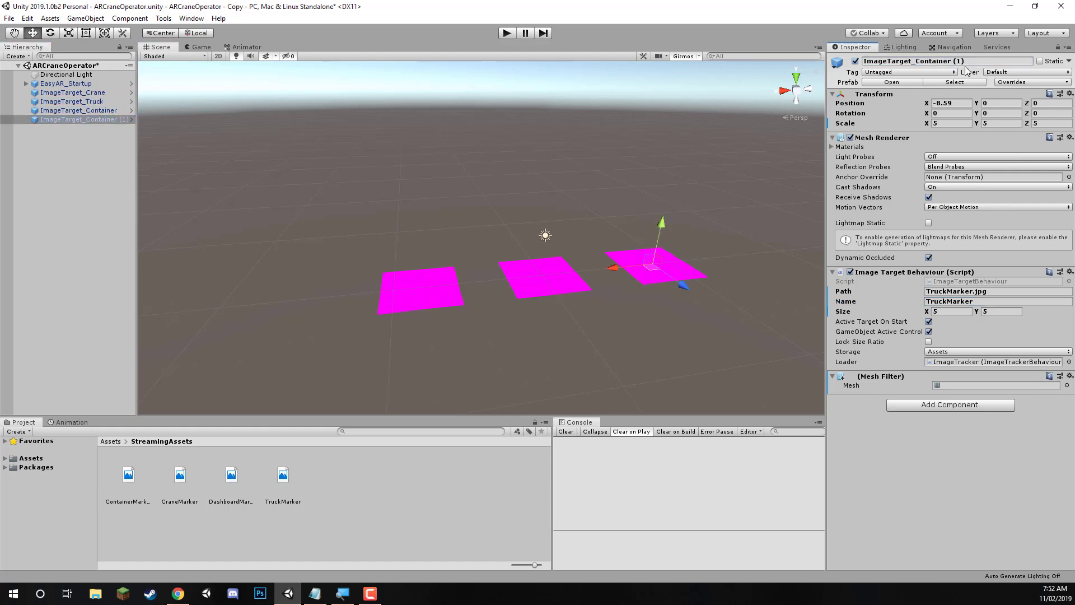
left_click(79, 119)
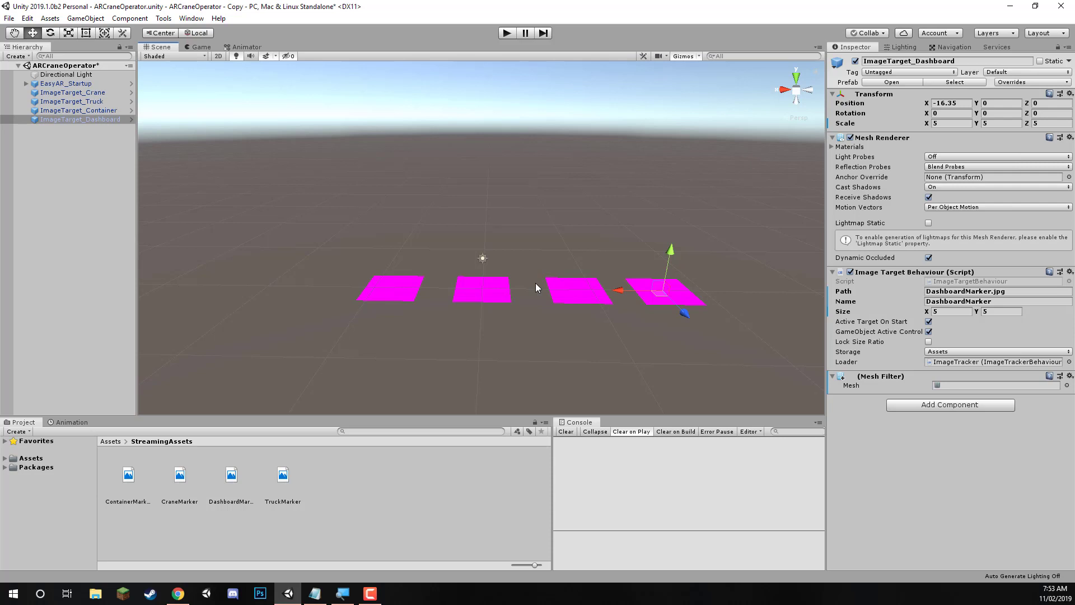
left_click(537, 314)
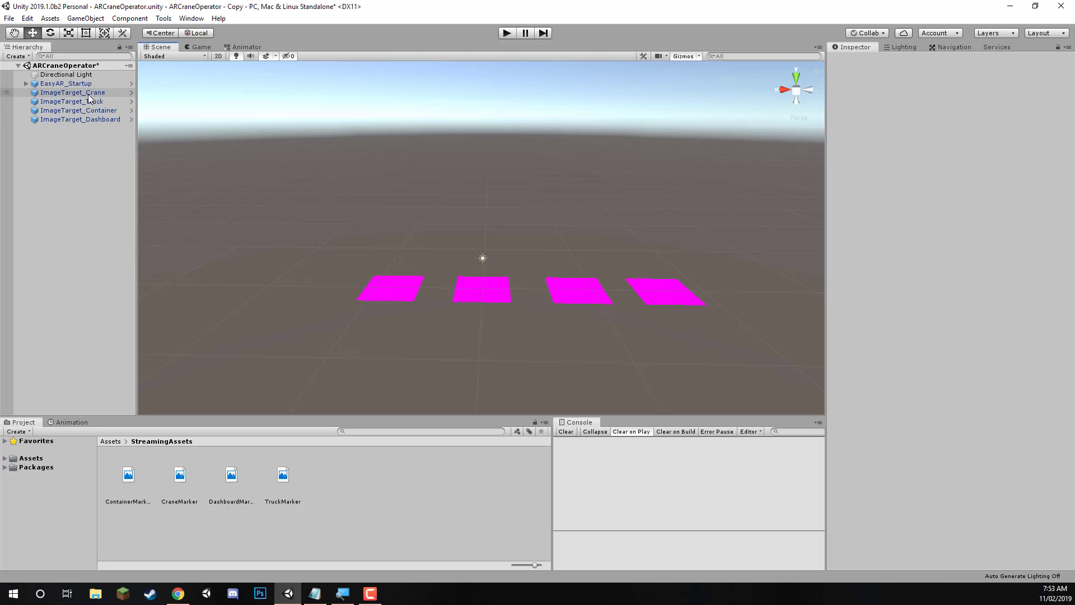
left_click(72, 91)
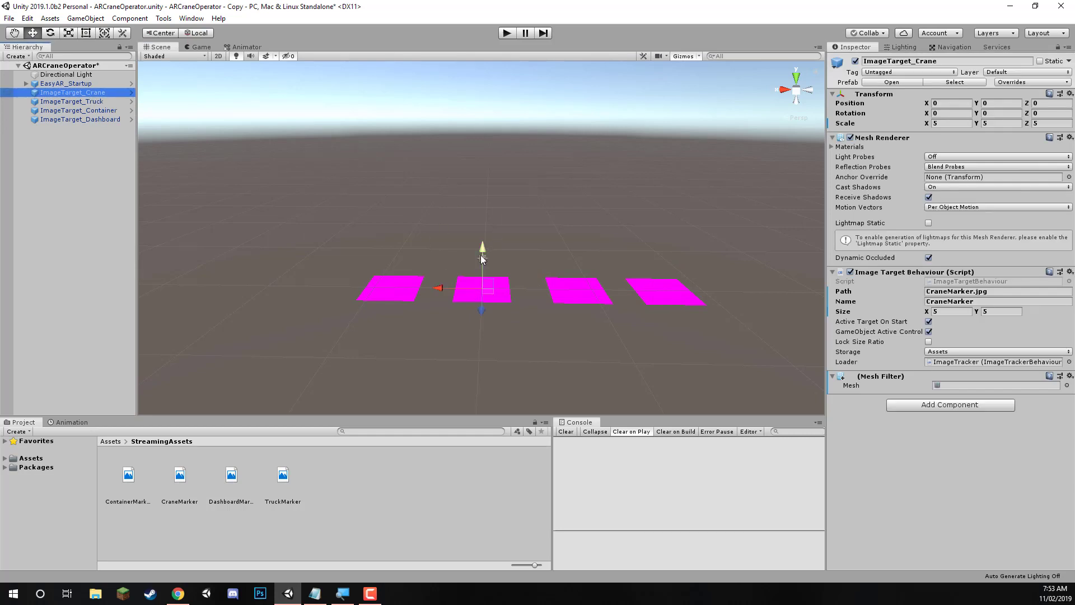